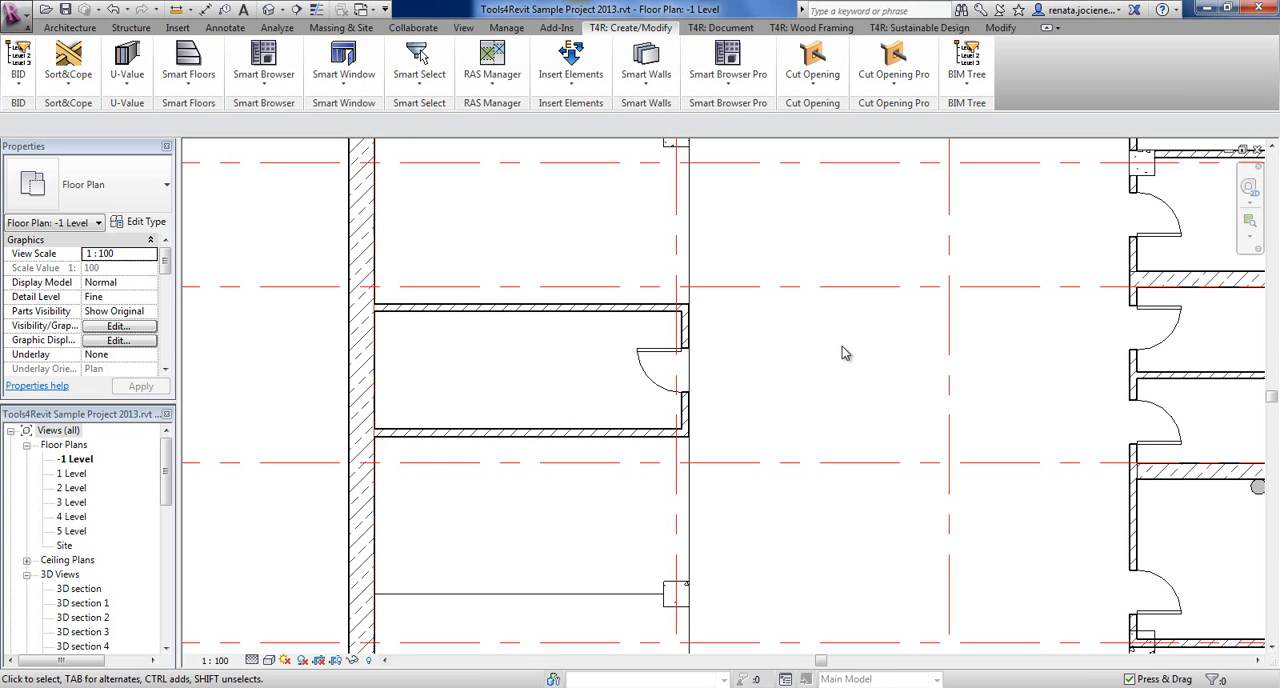
pyautogui.moveTo(832, 348)
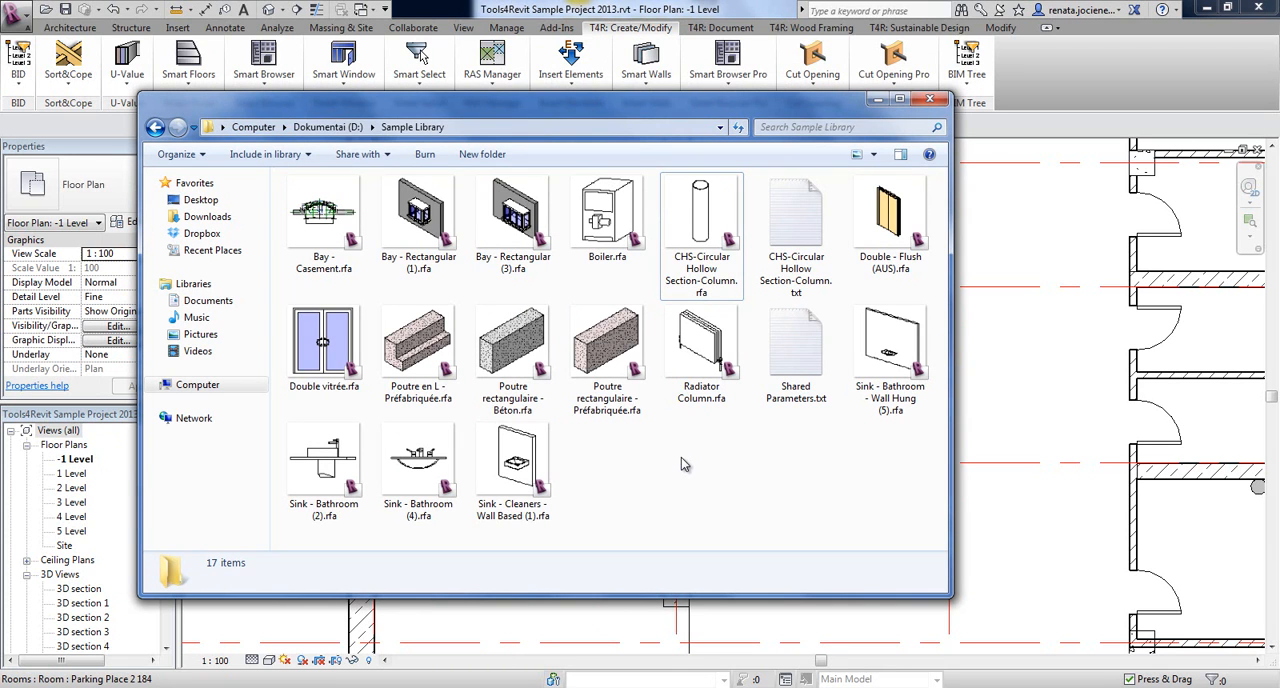
pyautogui.moveTo(670, 464)
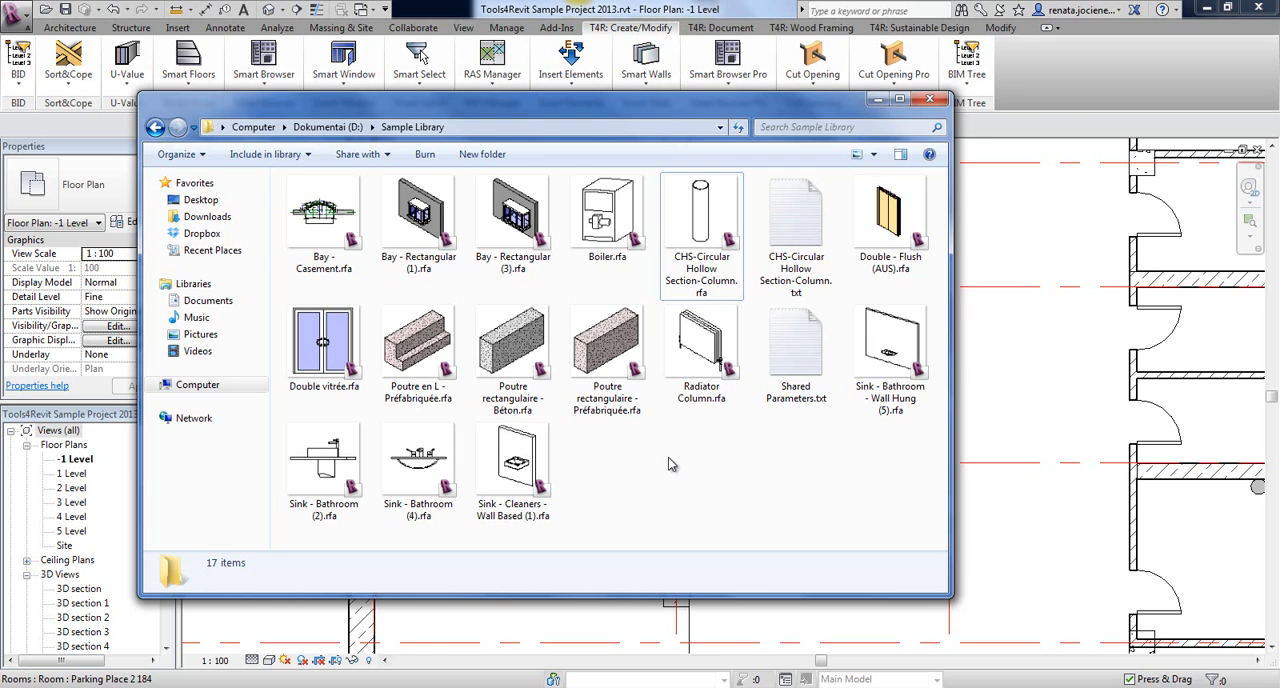
# Close the Sample Library window and reach Browser Options from the Smart Browser dropdown.
pyautogui.click(928, 100)
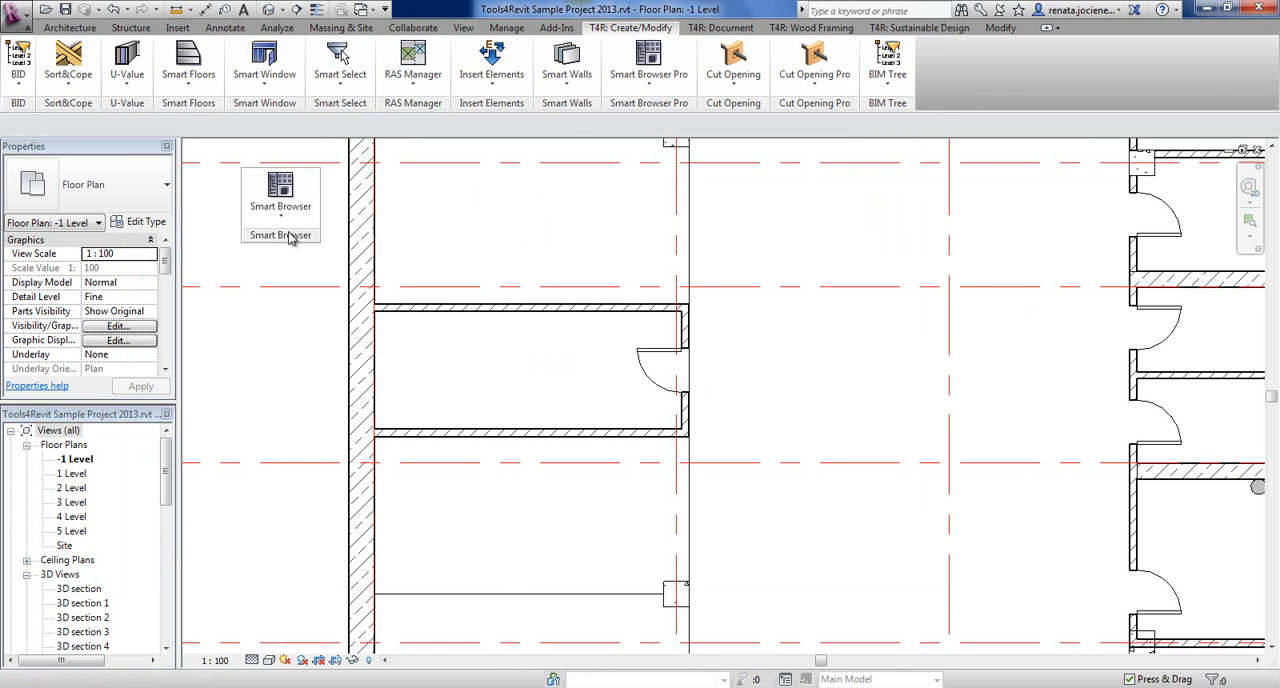
pyautogui.moveTo(648, 60)
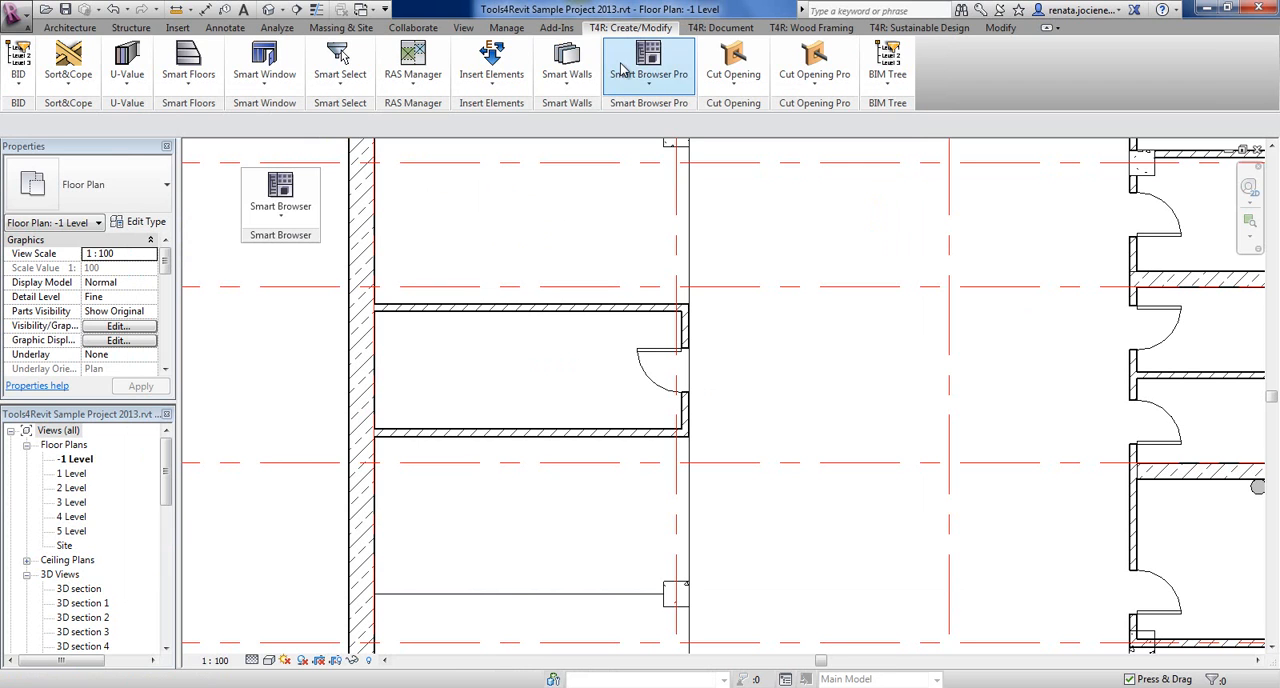
pyautogui.click(280, 208)
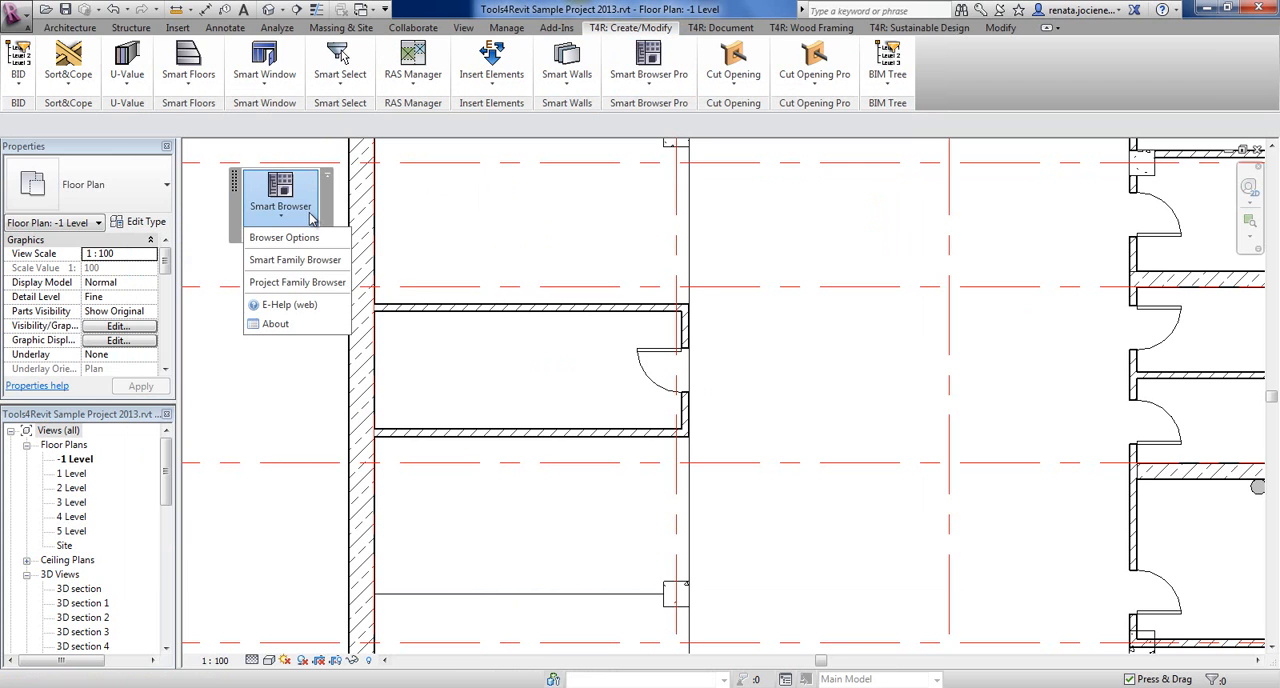
pyautogui.moveTo(324, 260)
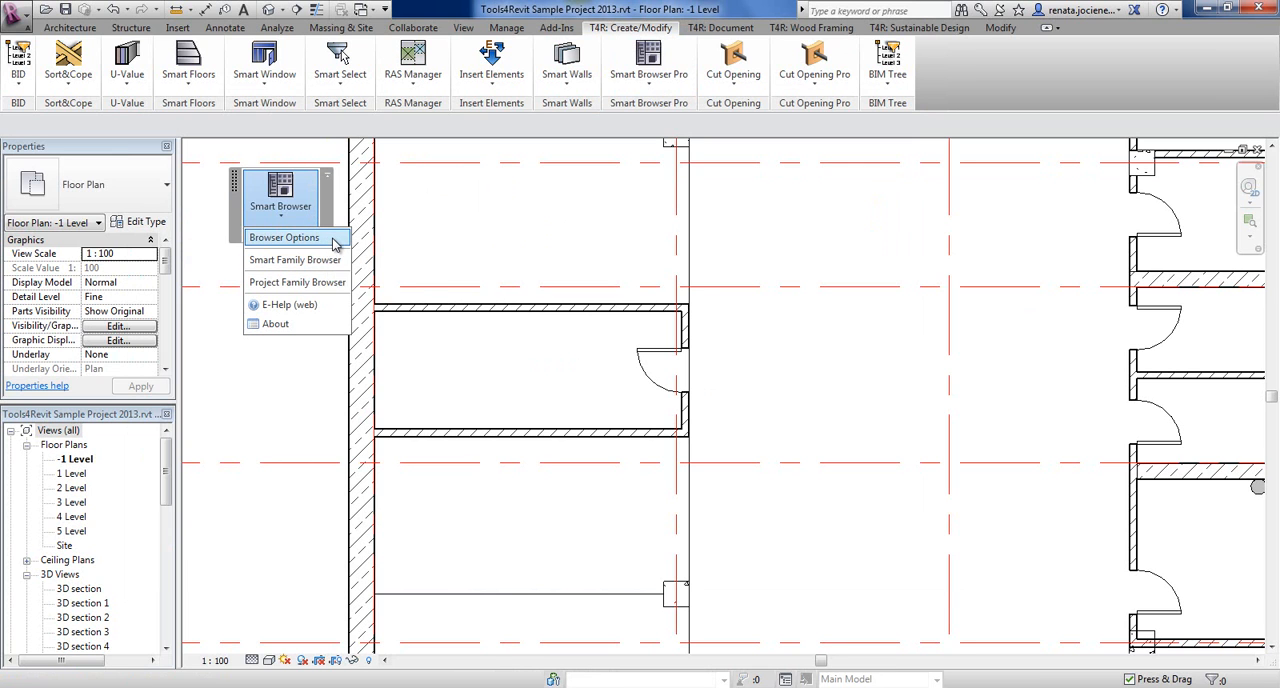
pyautogui.click(284, 238)
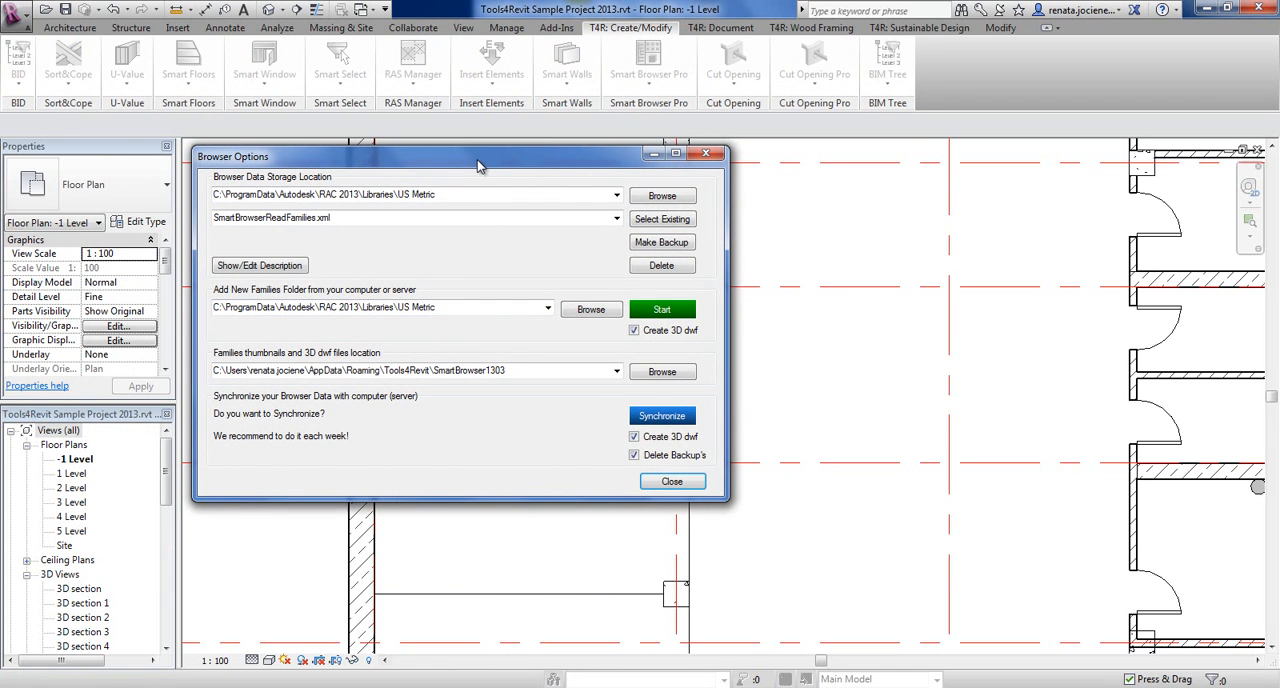
# Browse to D:\Sample Library as the Add New Families Folder.
pyautogui.tripleClick(370, 308)
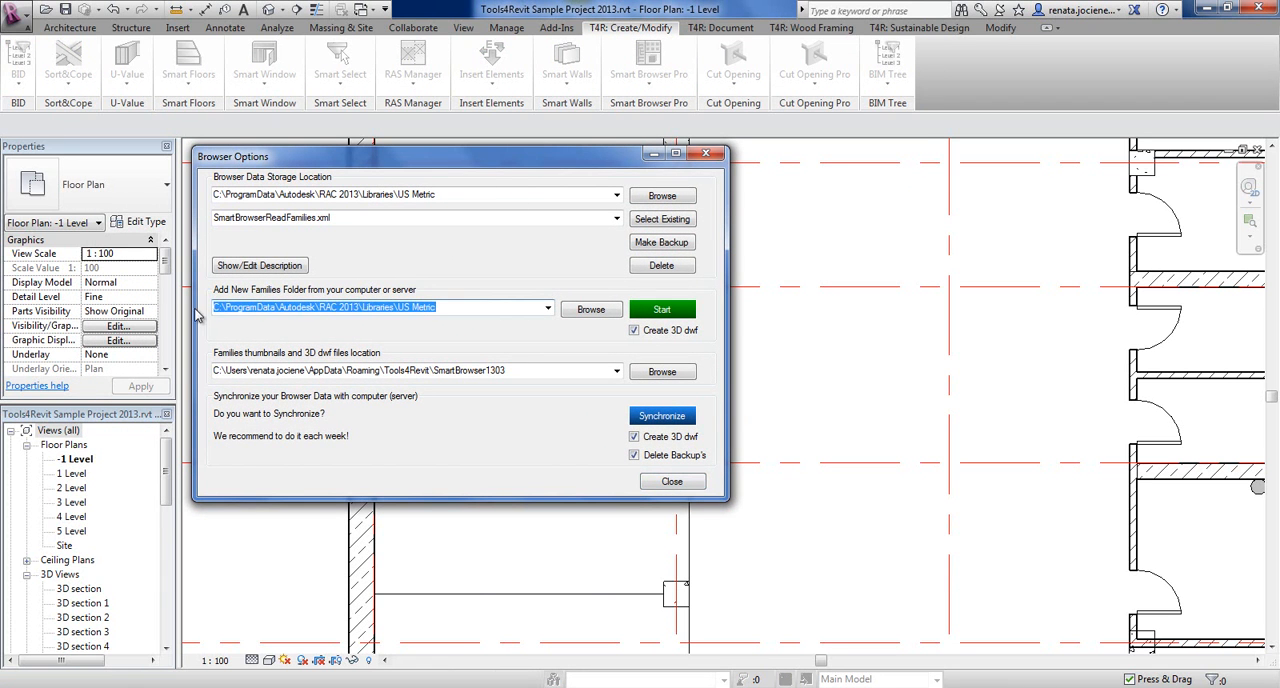
pyautogui.moveTo(582, 328)
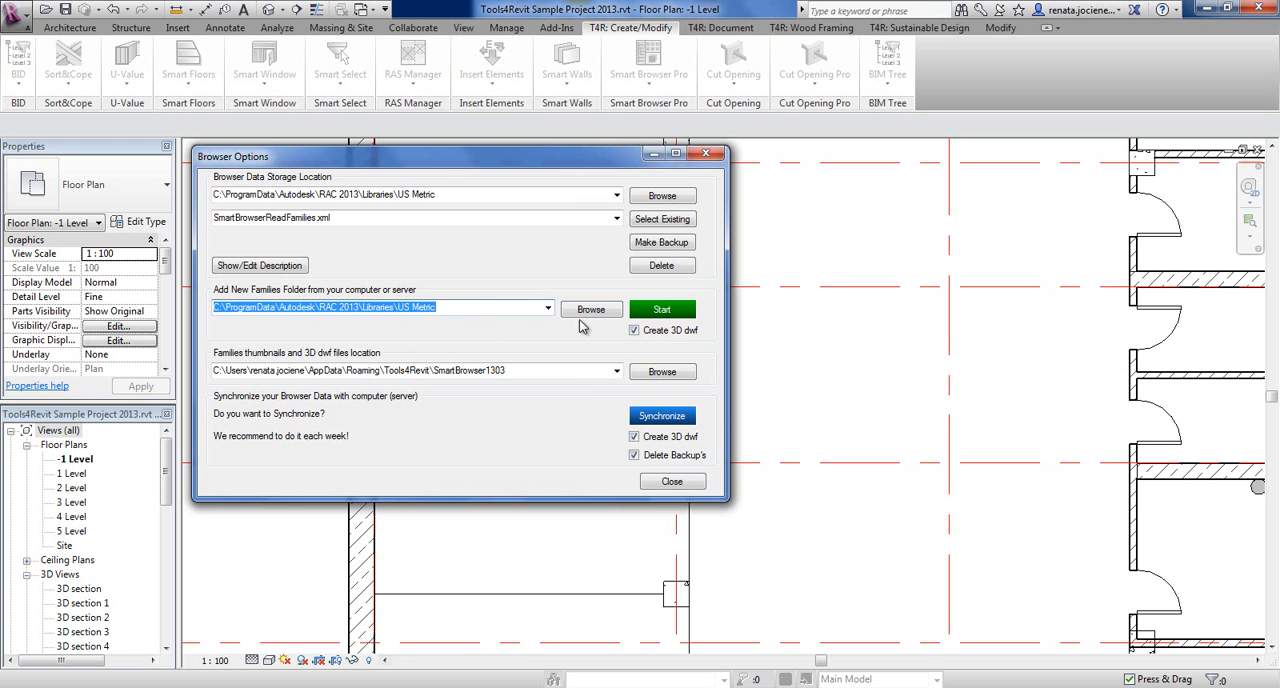
pyautogui.click(592, 308)
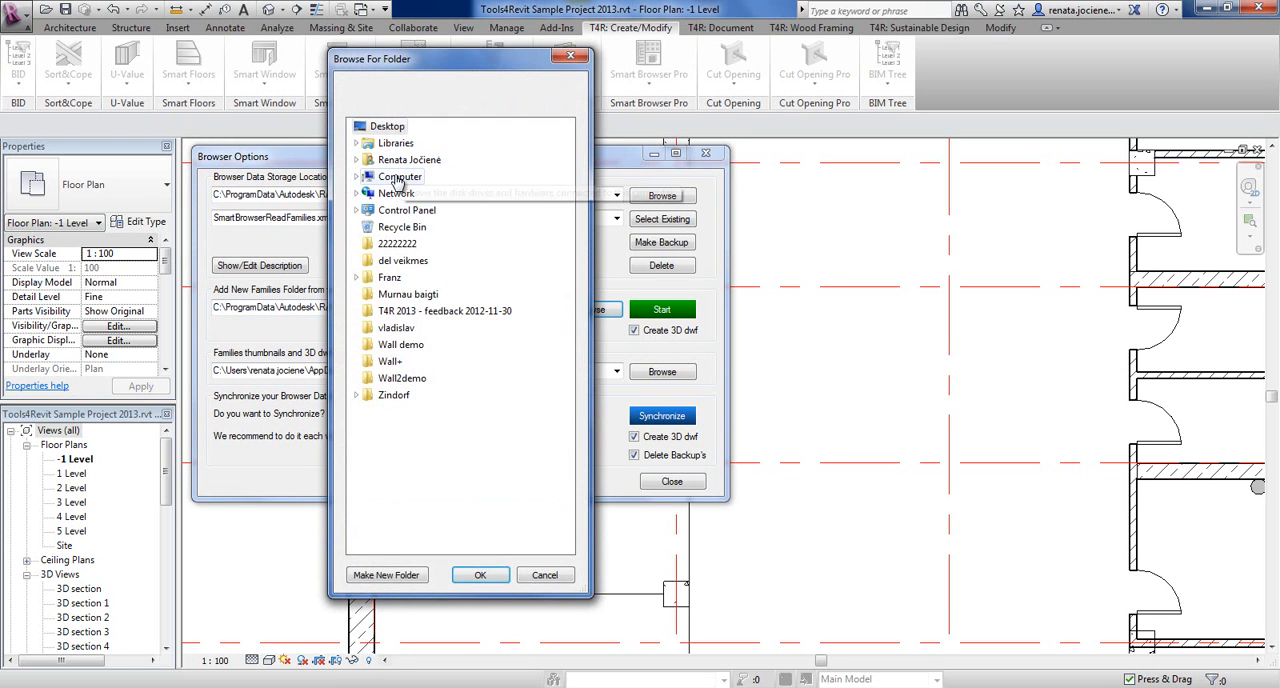
pyautogui.click(356, 176)
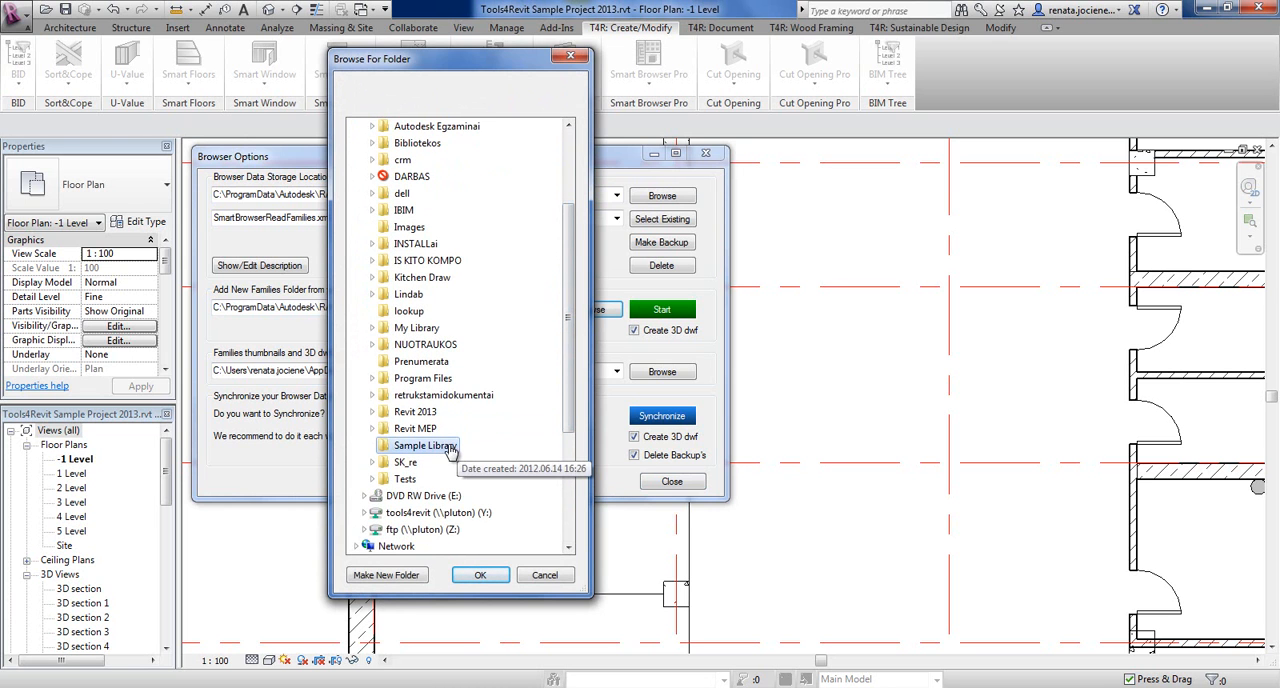
pyautogui.click(480, 576)
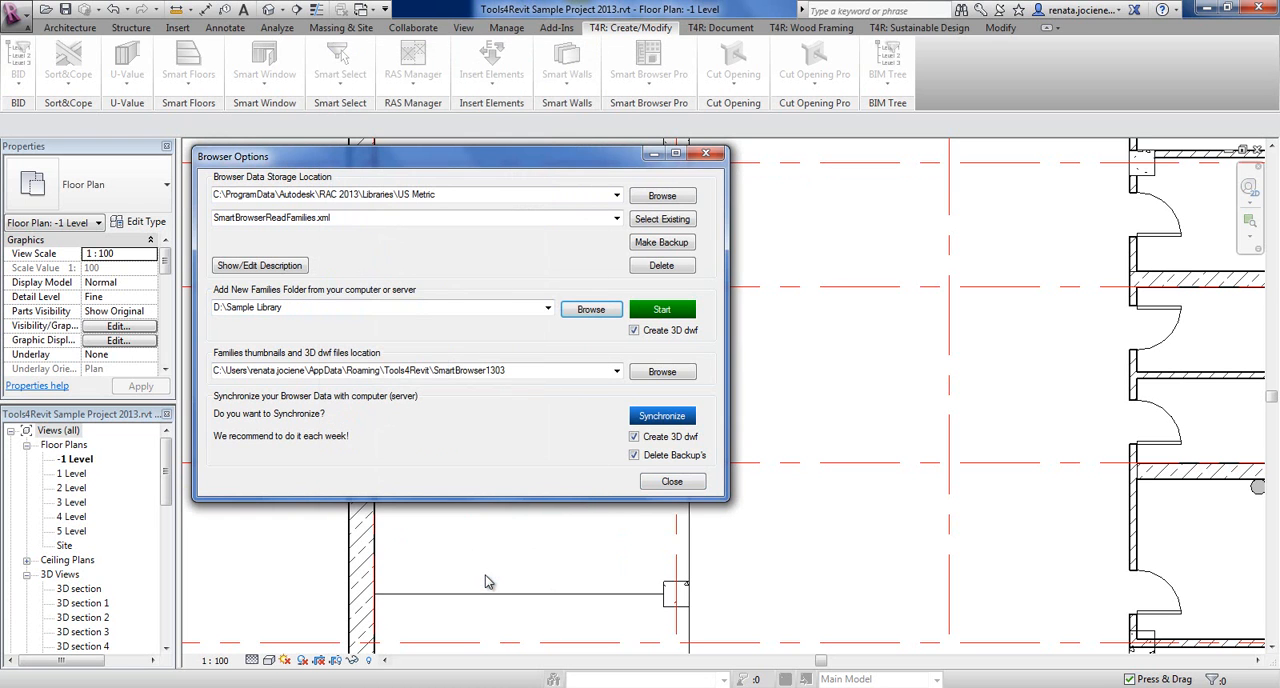
pyautogui.tripleClick(370, 308)
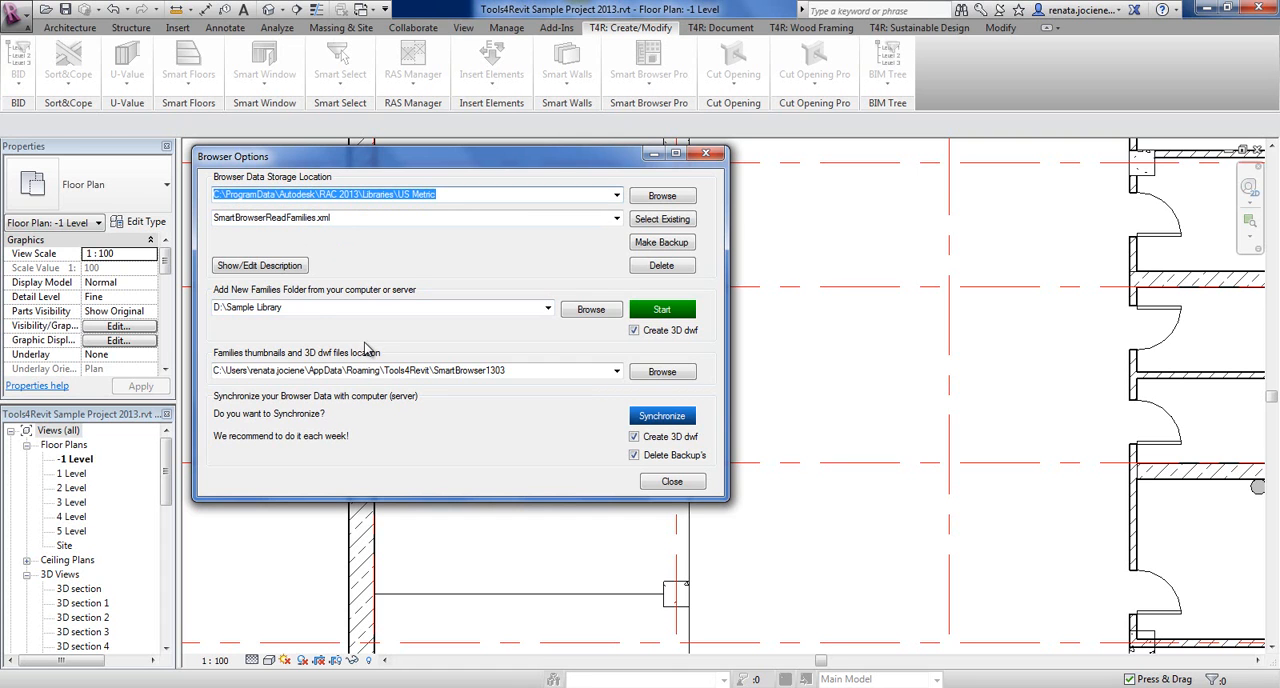
# Choose D:\Sample Library as the Browser Data Storage Location.
pyautogui.click(380, 308)
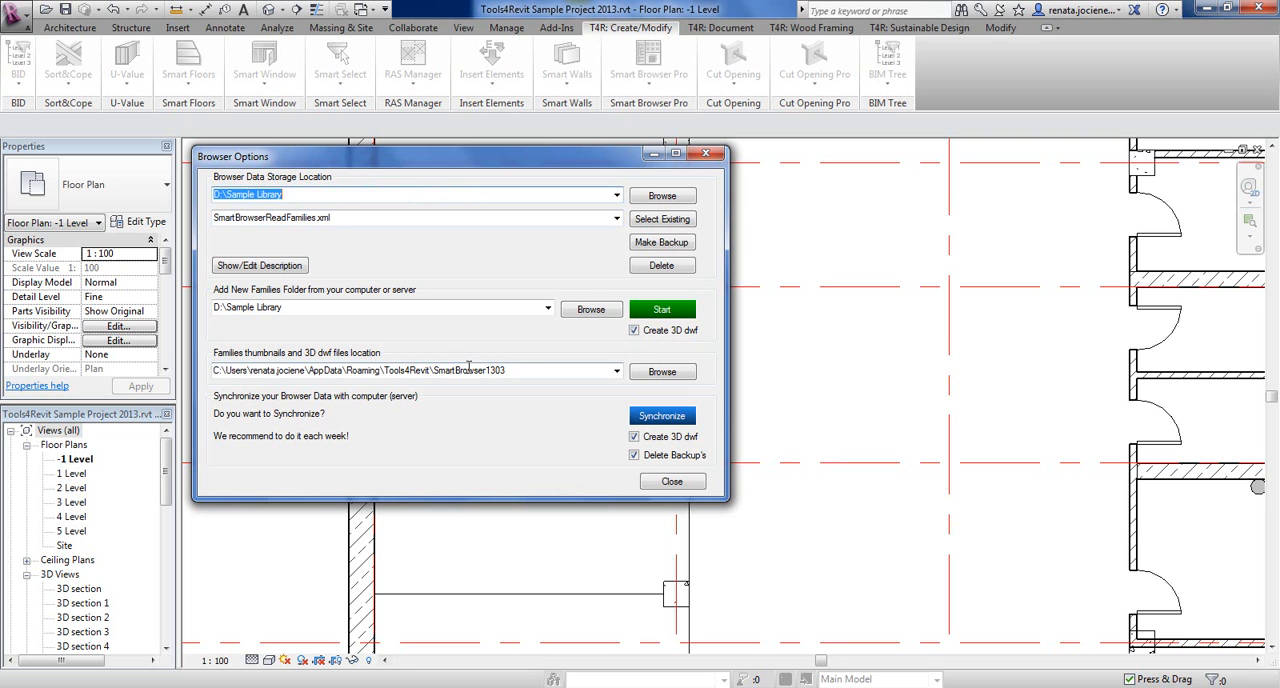
pyautogui.tripleClick(410, 372)
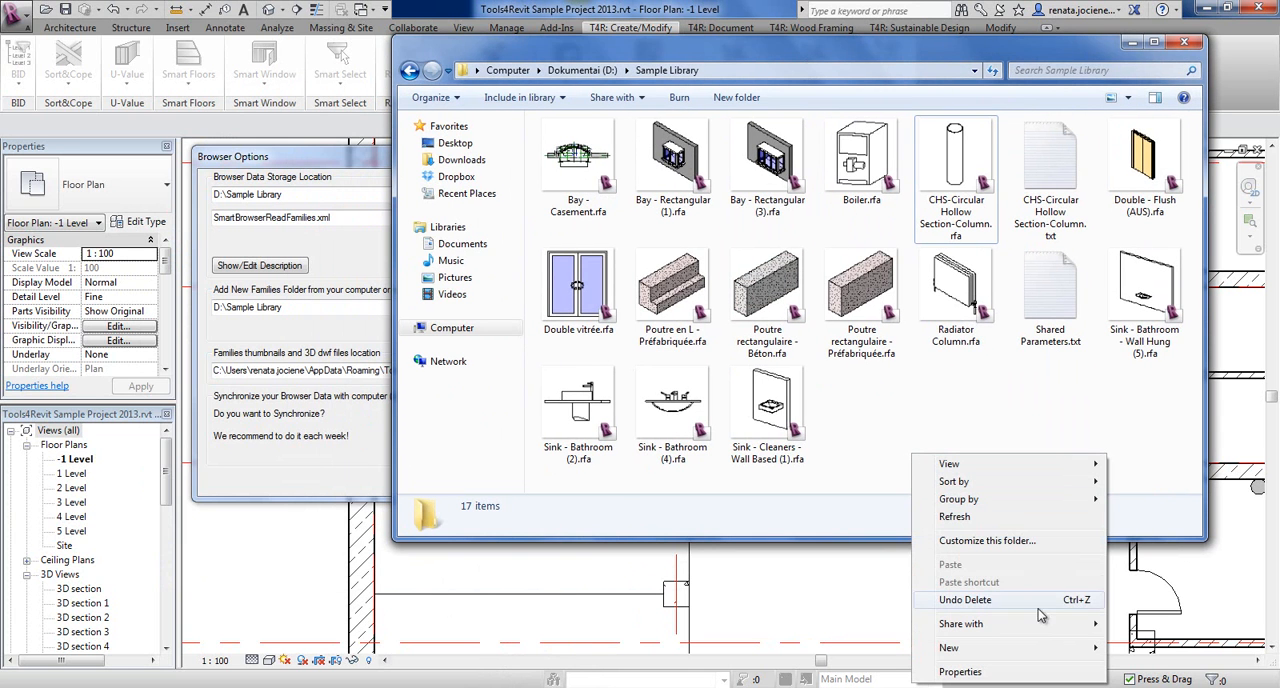
# Create a PNG and DWF folder and enter D:\Sample Library\PNG and DWF as the thumbnails and 3D dwf location.
pyautogui.click(948, 648)
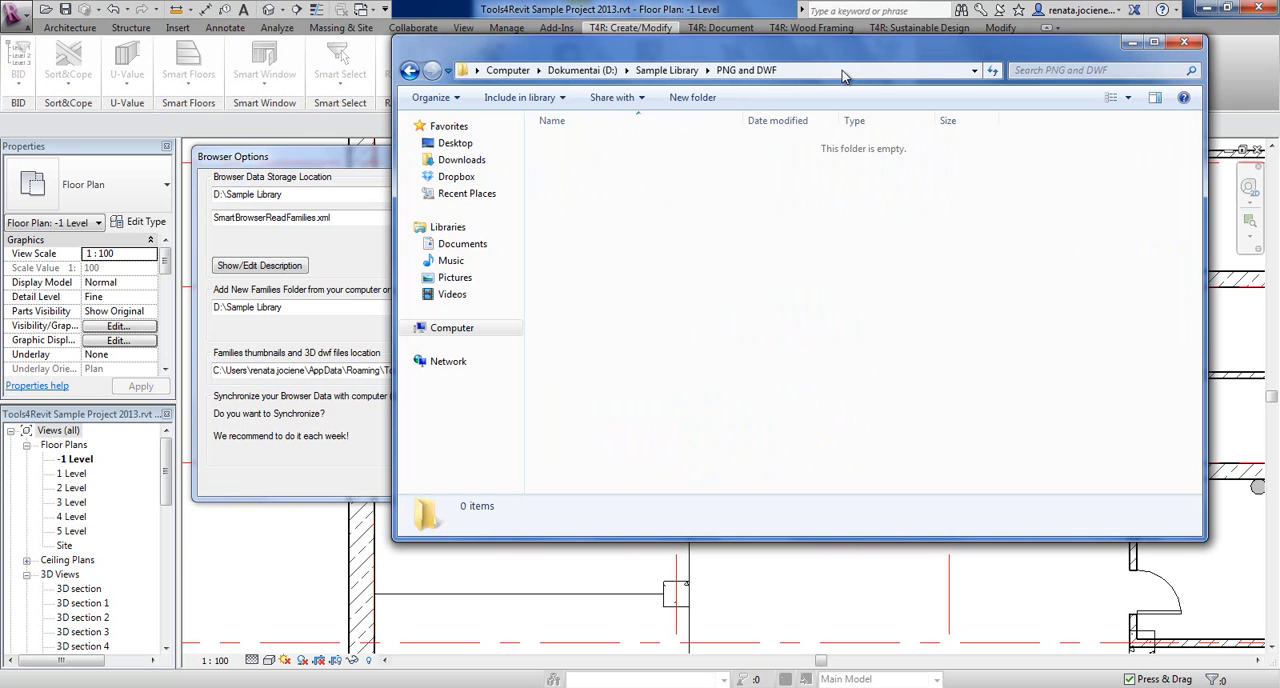
pyautogui.click(844, 72)
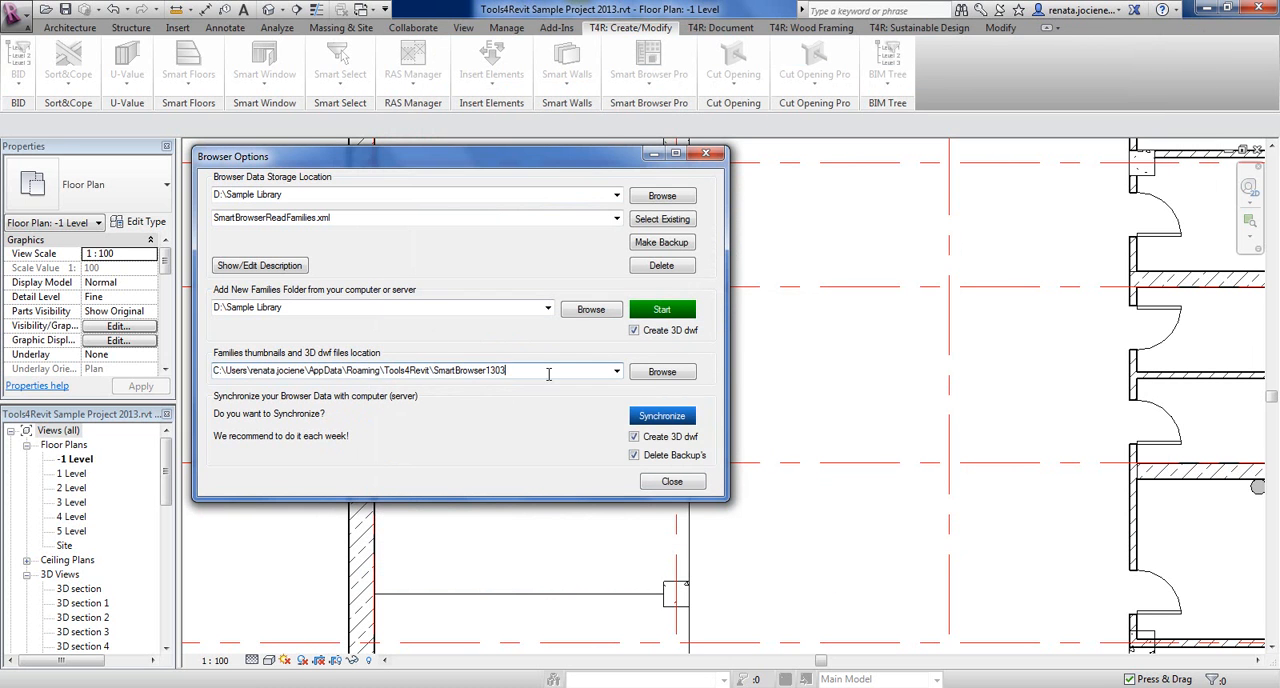
pyautogui.write('D:\\Sample Library\\PNG and DWF')
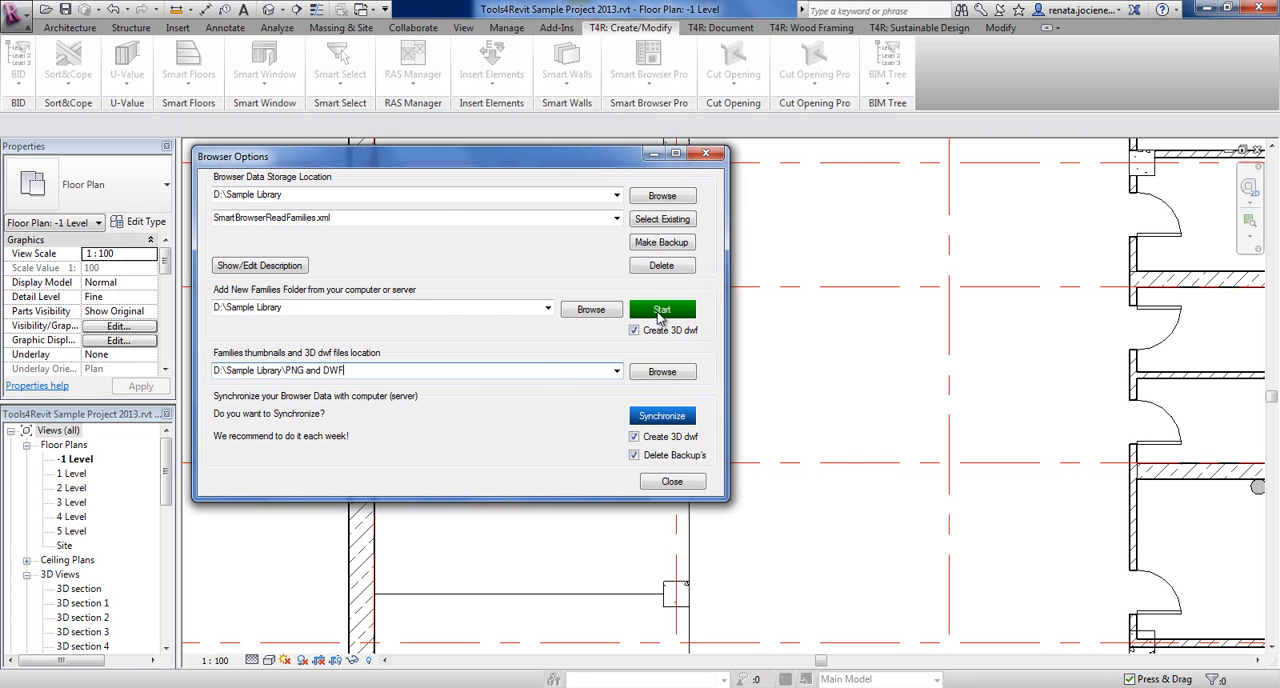
# Start indexing and save AGA-CAD as company and Renata as creator in the XML information.
pyautogui.click(662, 308)
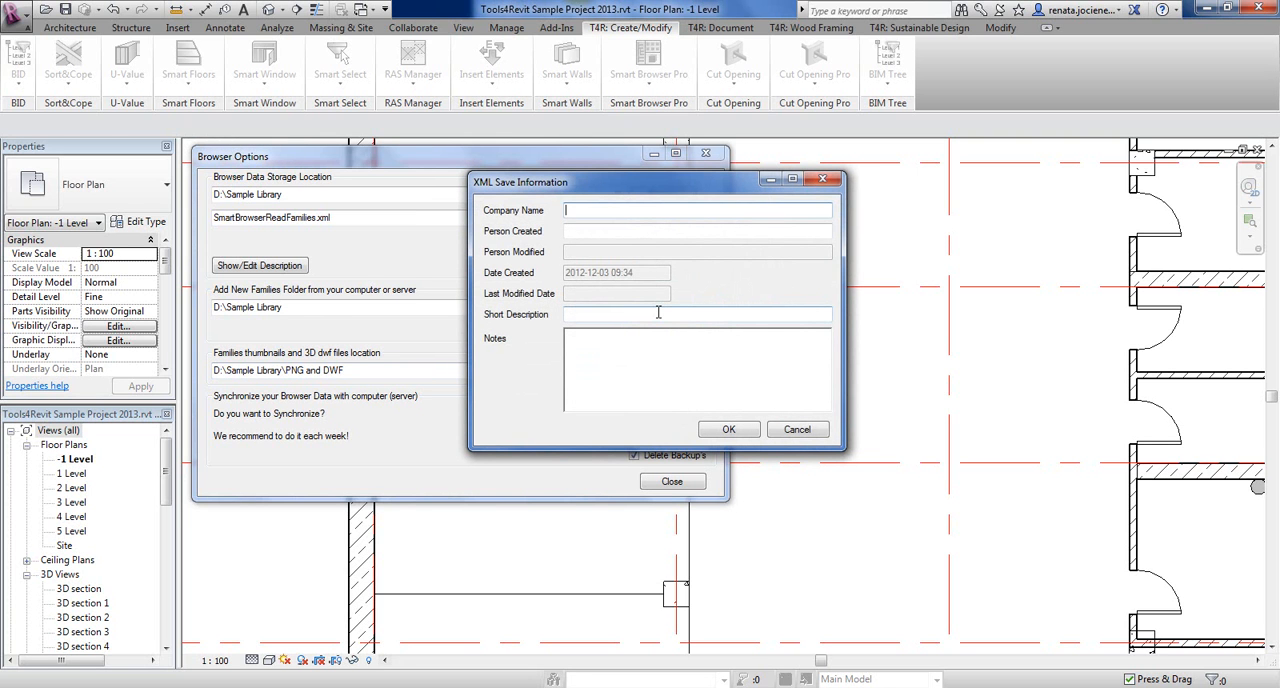
pyautogui.write('A')
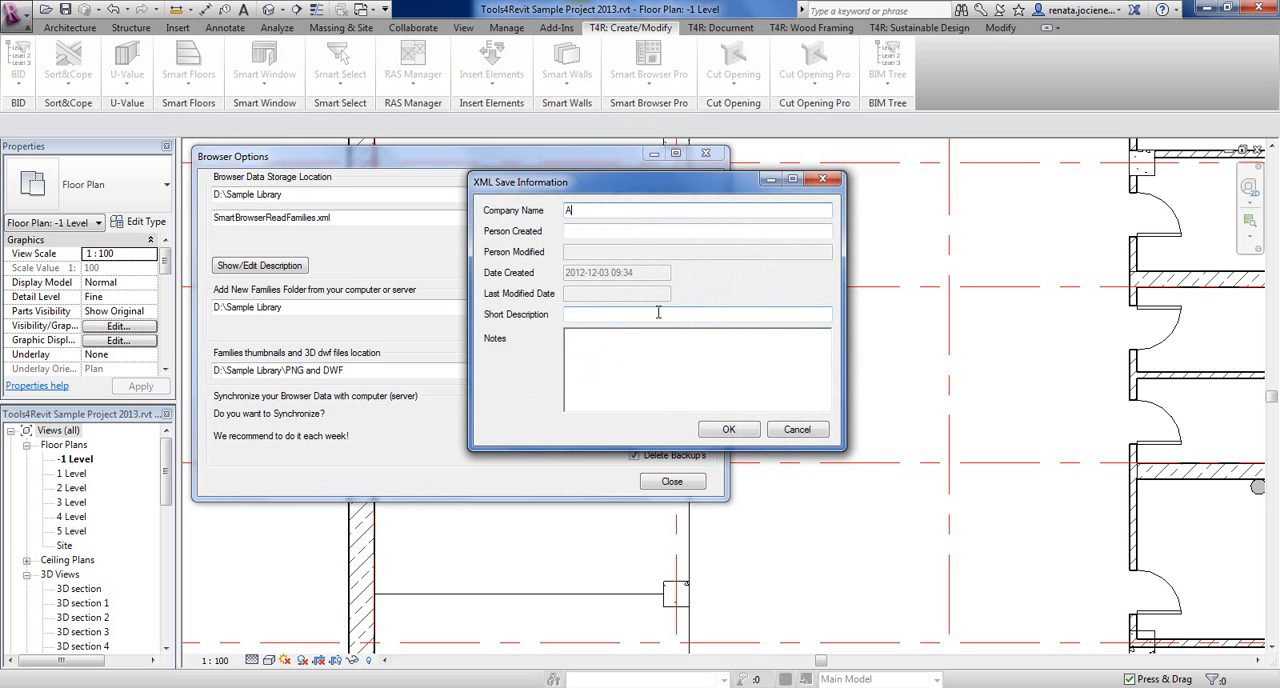
pyautogui.write('GA-CAD')
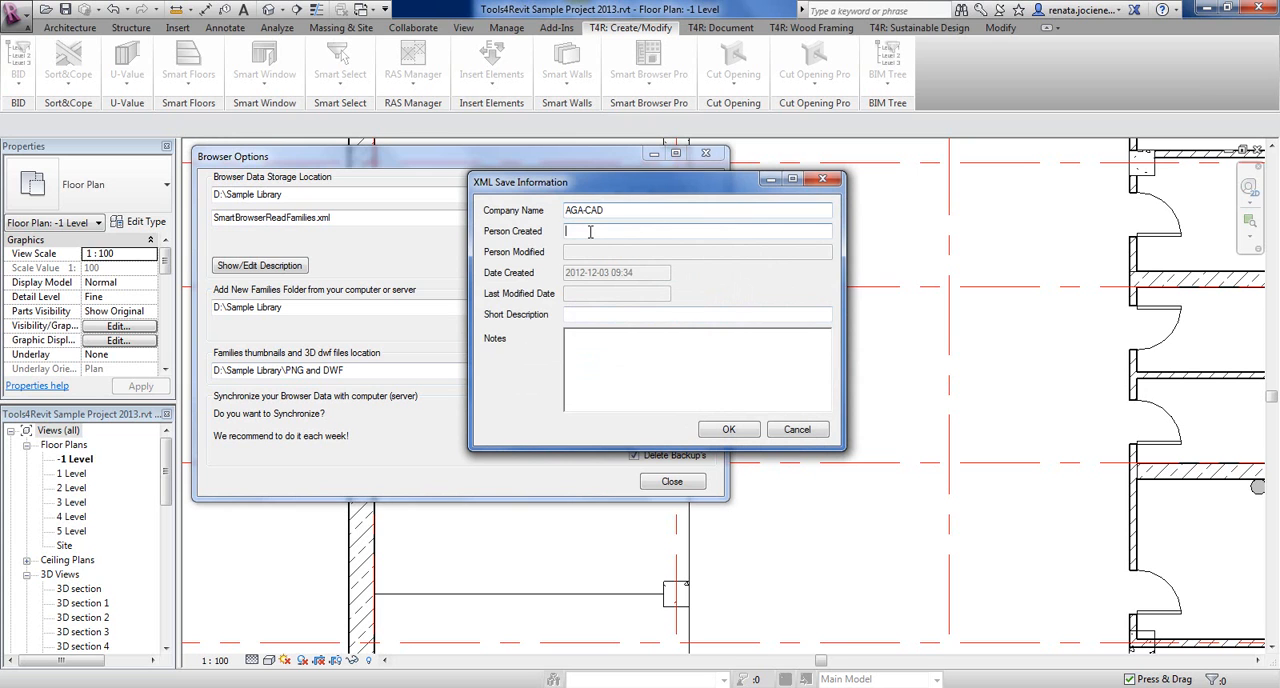
pyautogui.write('Renata')
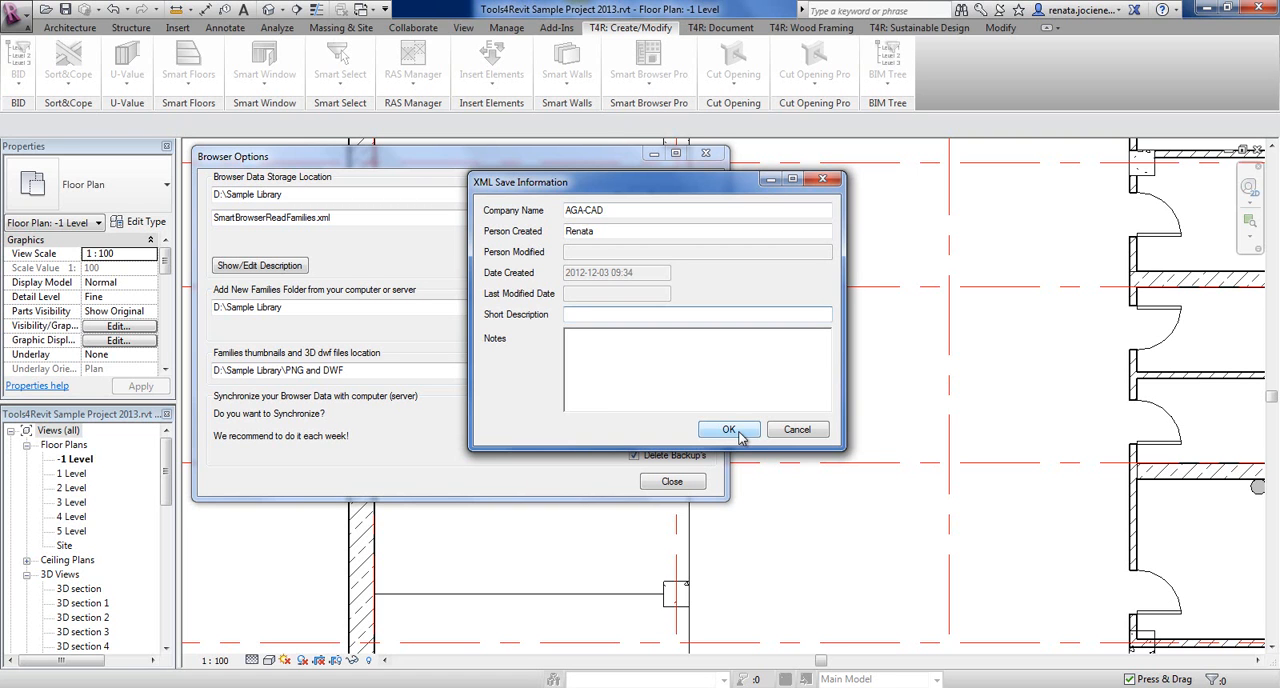
pyautogui.click(728, 428)
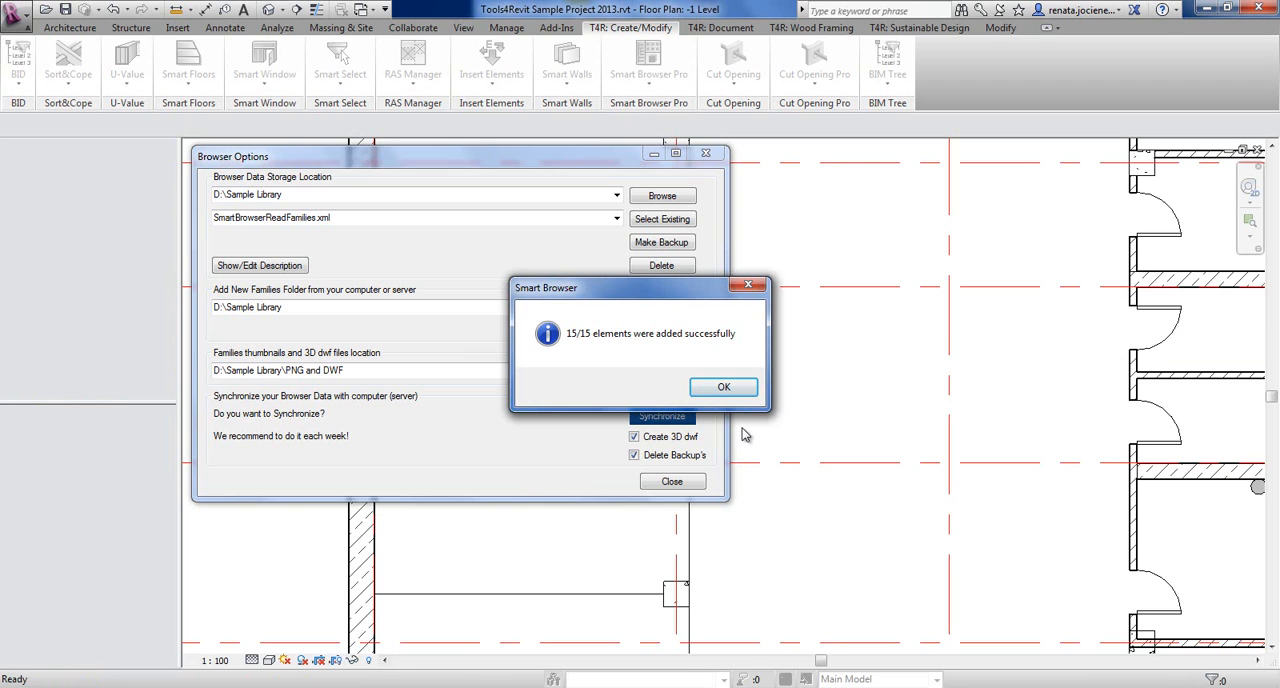
pyautogui.moveTo(736, 420)
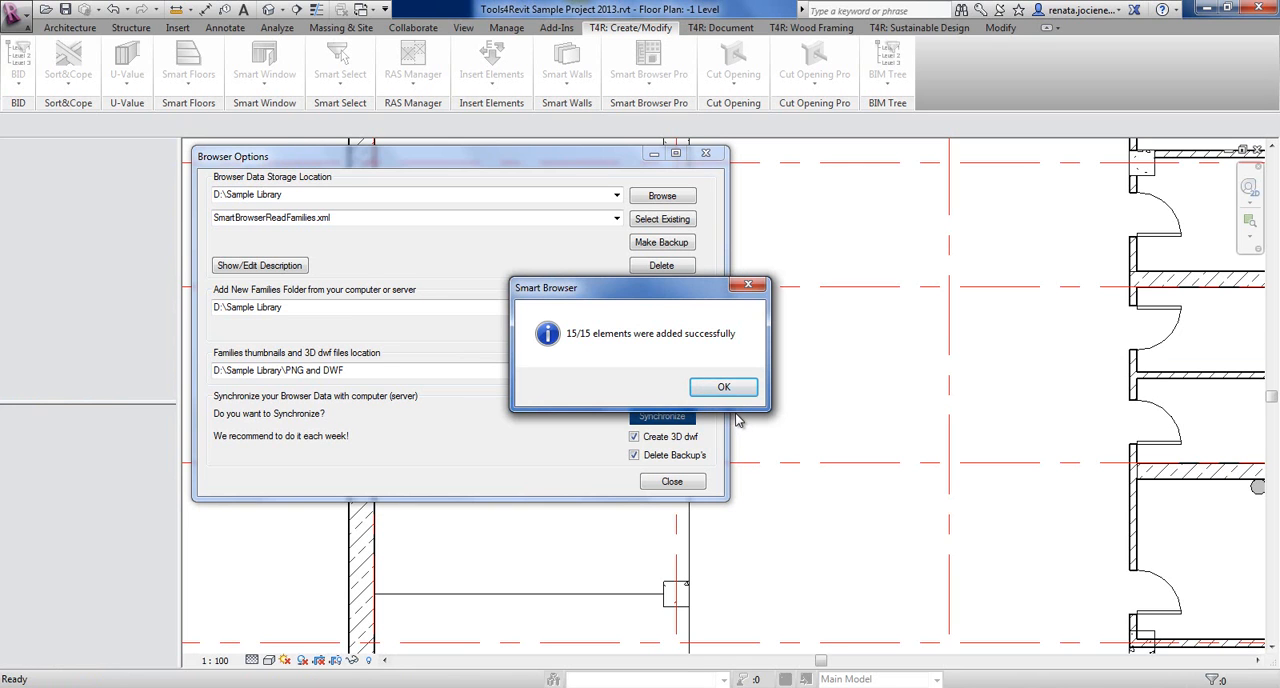
# Acknowledge the 15/15 elements added message and return to the Sample Library folder.
pyautogui.click(724, 388)
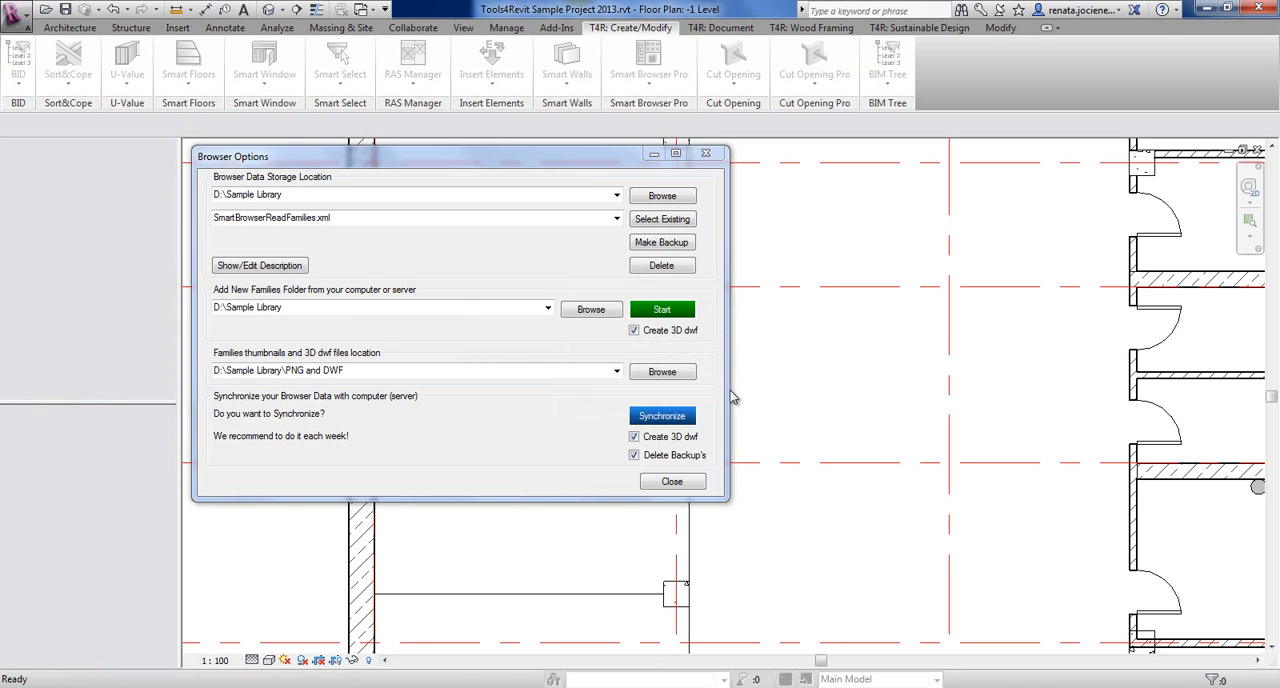
pyautogui.moveTo(540, 616)
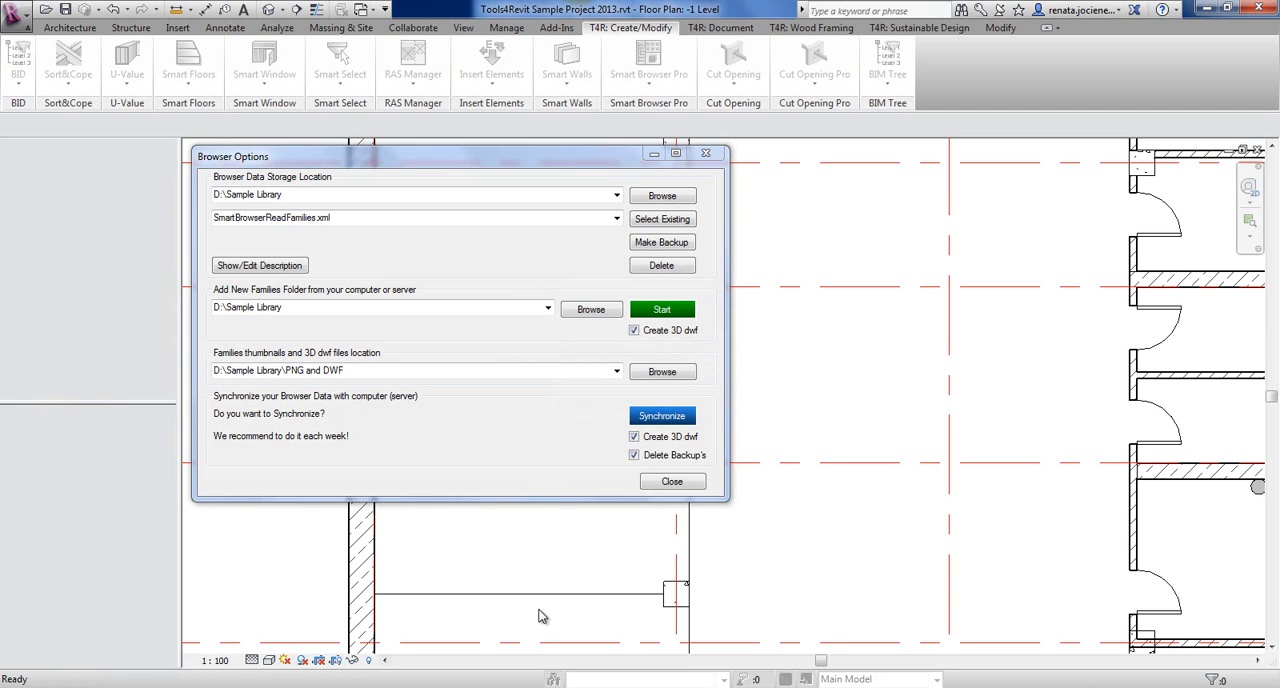
pyautogui.click(672, 480)
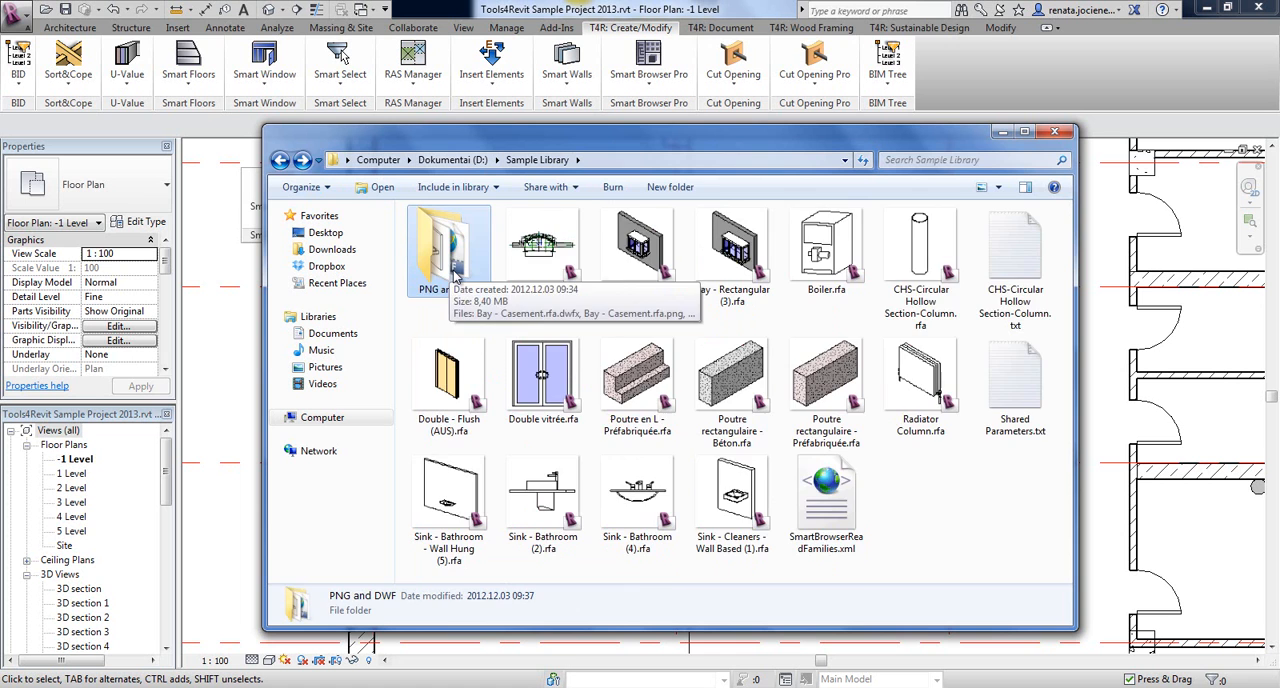
# Look through the PNG and DWF previews folder, then open SmartBrowserReadFamilies.xml.
pyautogui.doubleClick(450, 246)
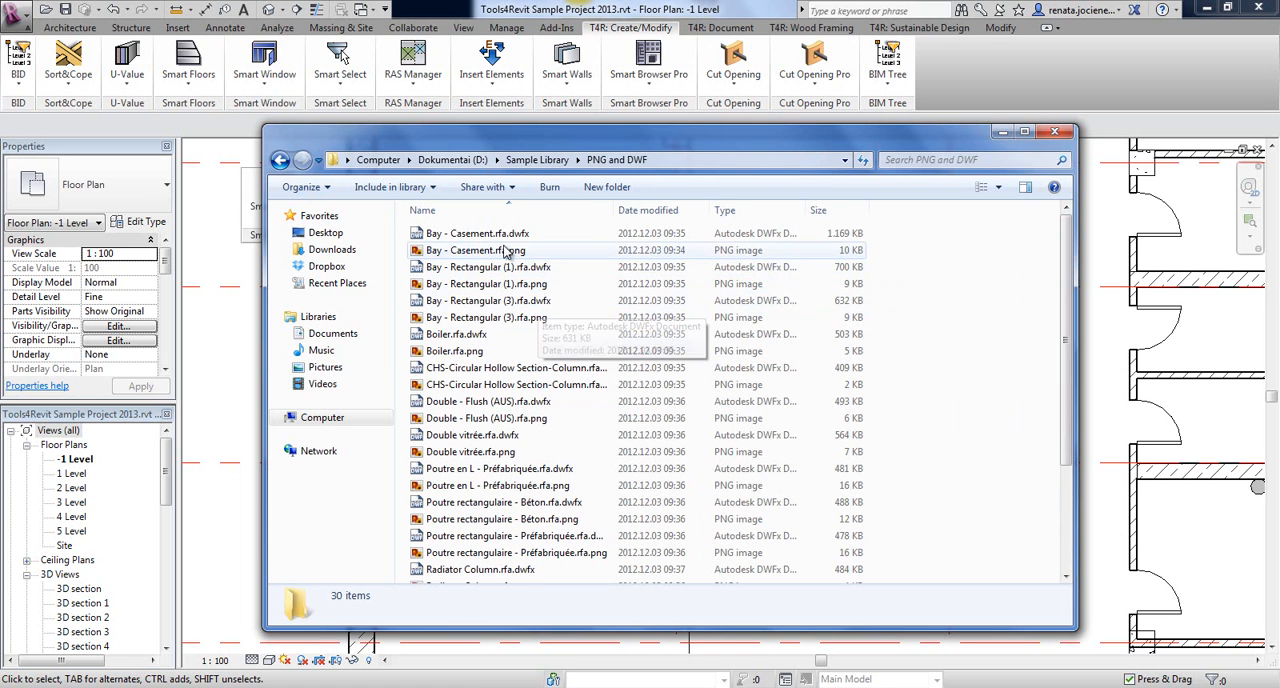
pyautogui.scroll(-3)
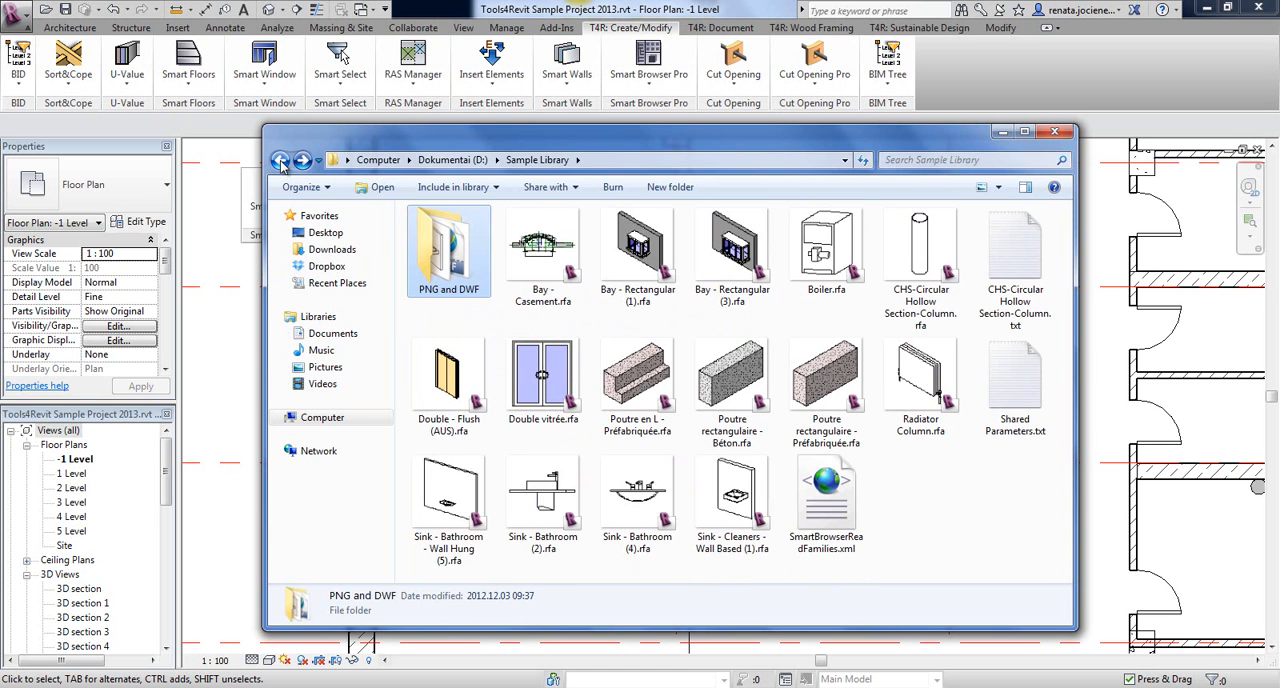
pyautogui.click(828, 488)
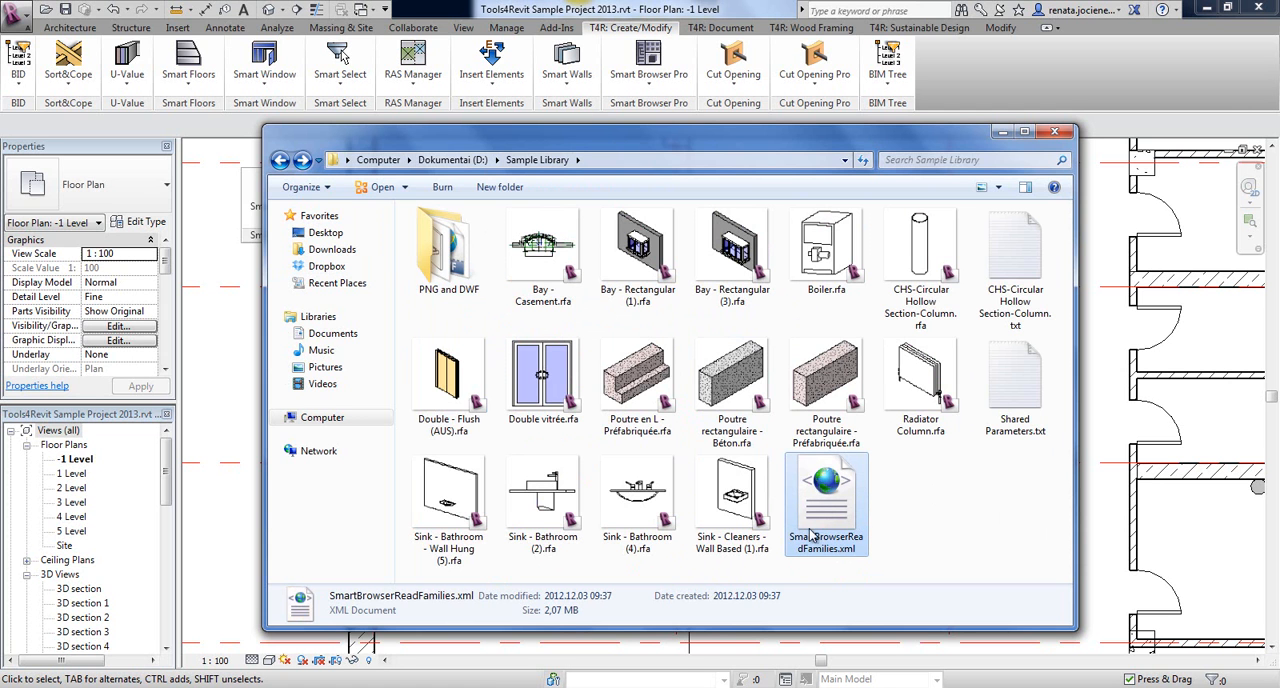
pyautogui.doubleClick(826, 494)
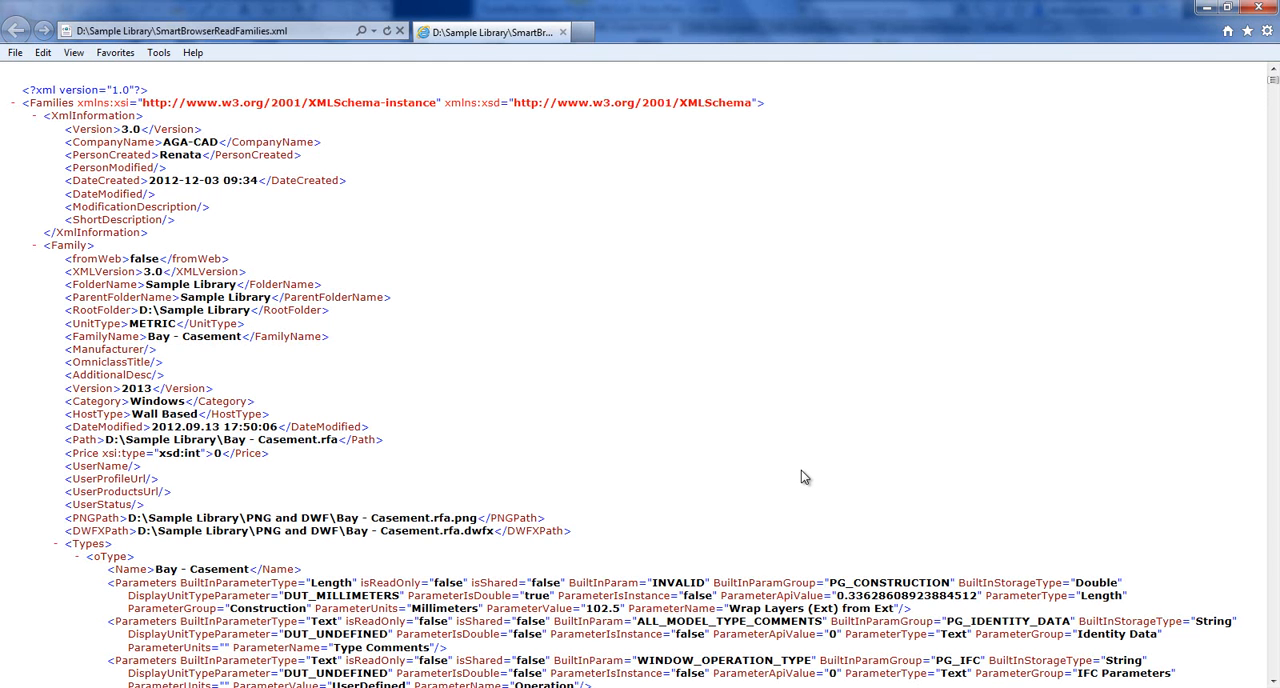
pyautogui.moveTo(792, 480)
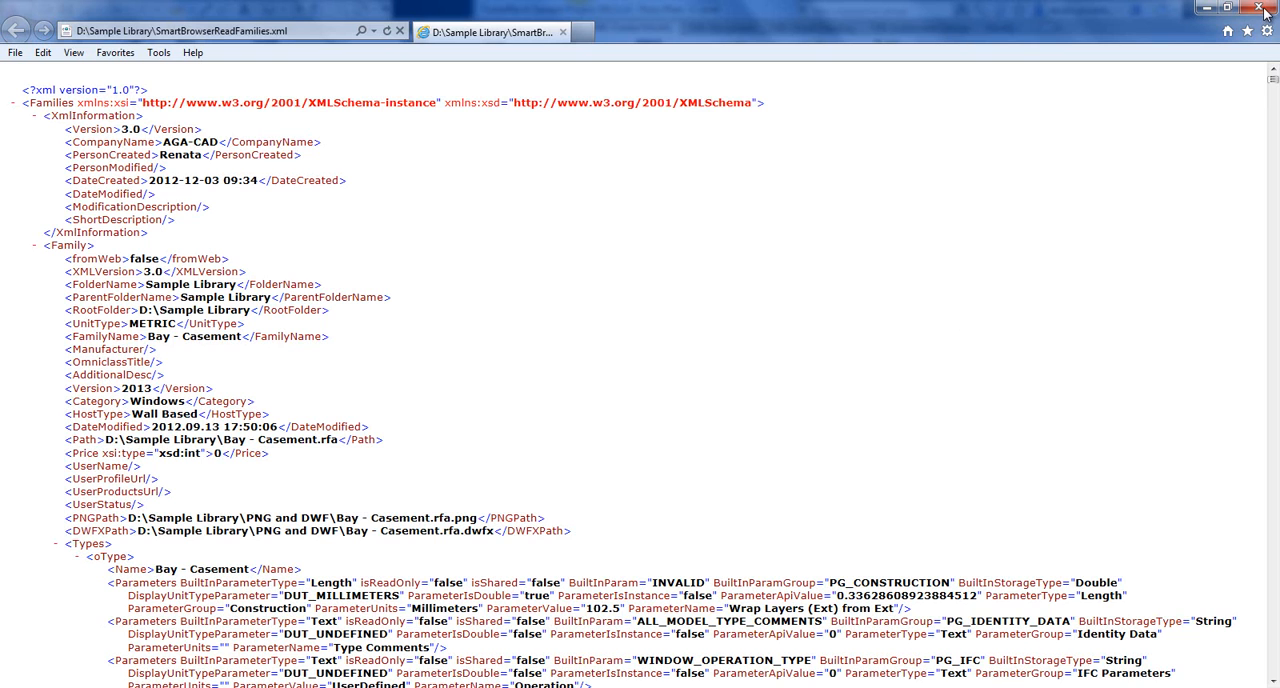
pyautogui.moveTo(1002, 180)
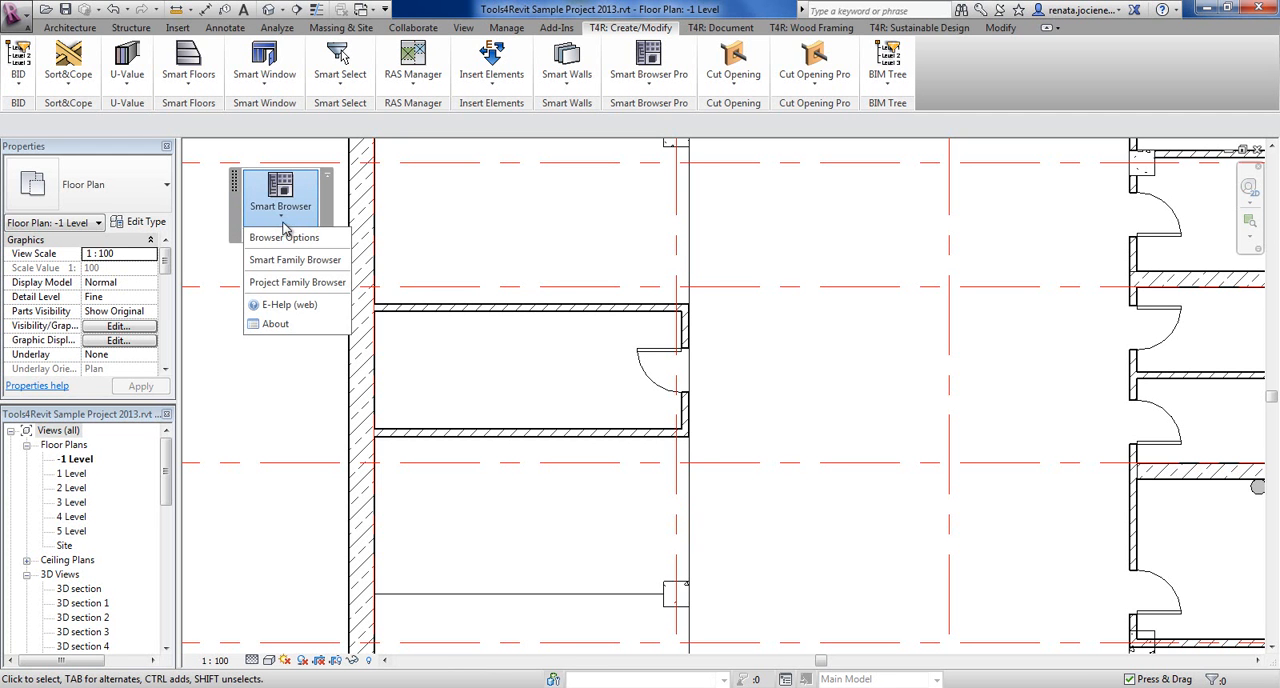
# Browse the indexed library in Smart Family Browser and select CHS-Circular Hollow Section-Column.
pyautogui.click(280, 190)
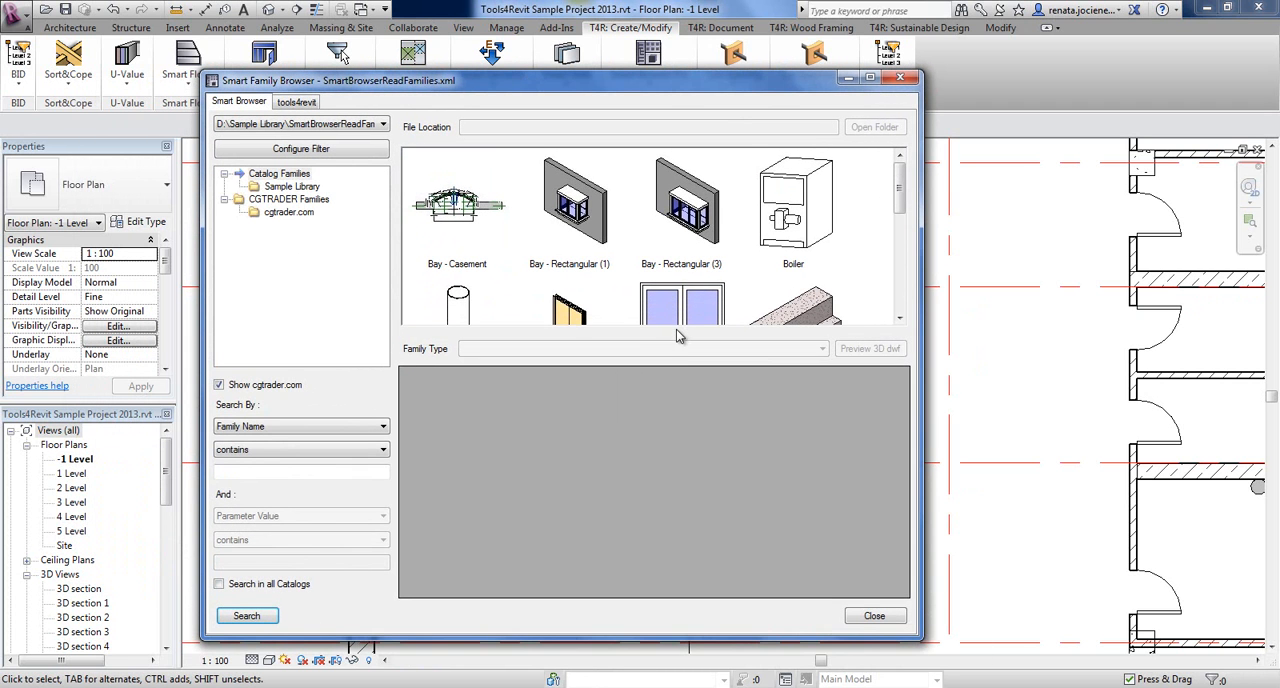
pyautogui.scroll(-3)
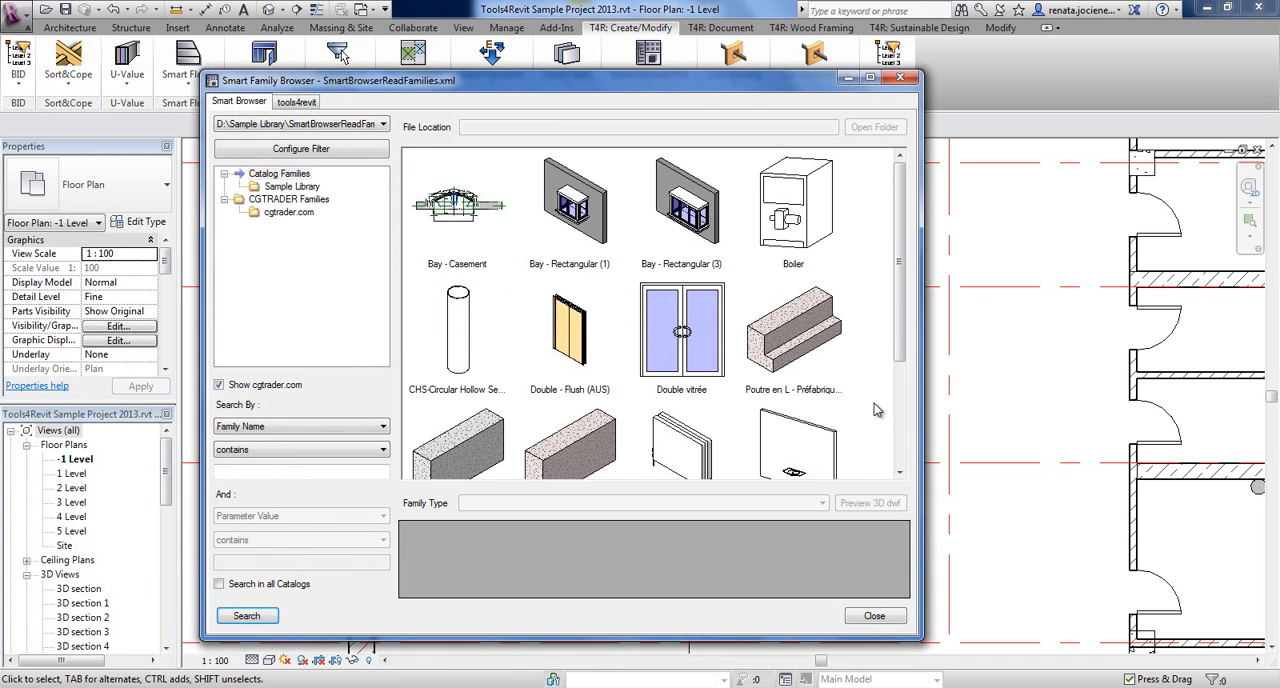
pyautogui.click(792, 336)
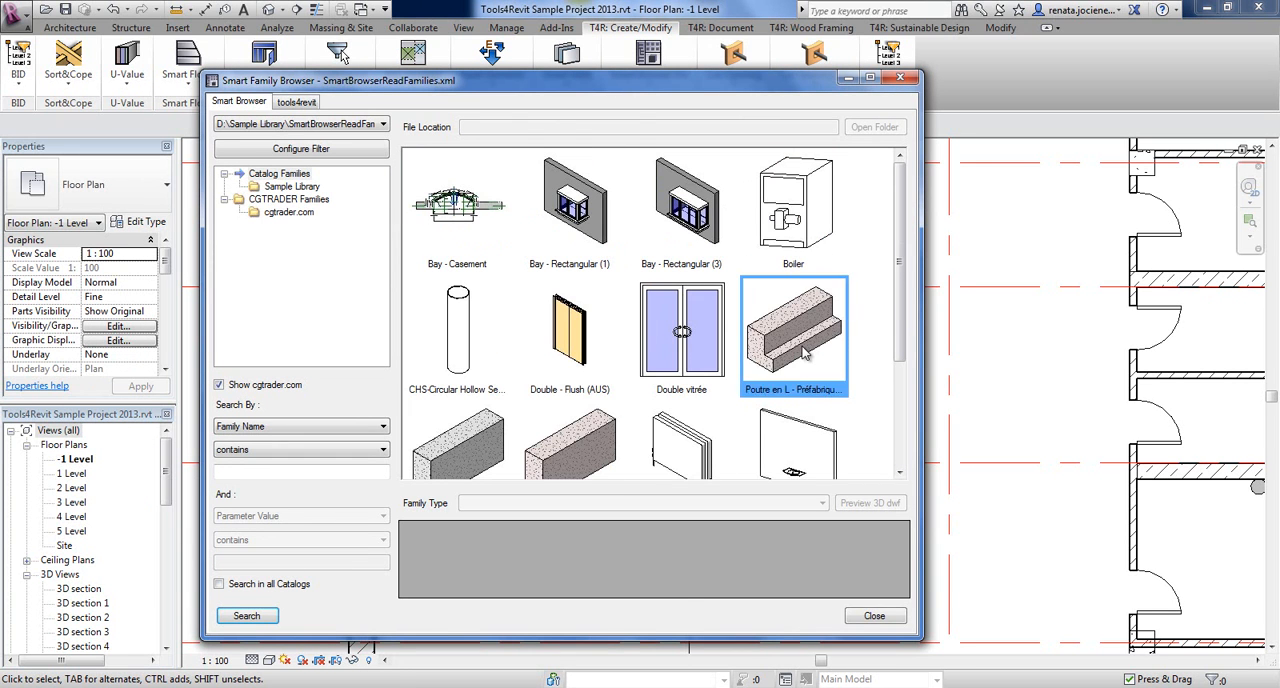
pyautogui.click(456, 330)
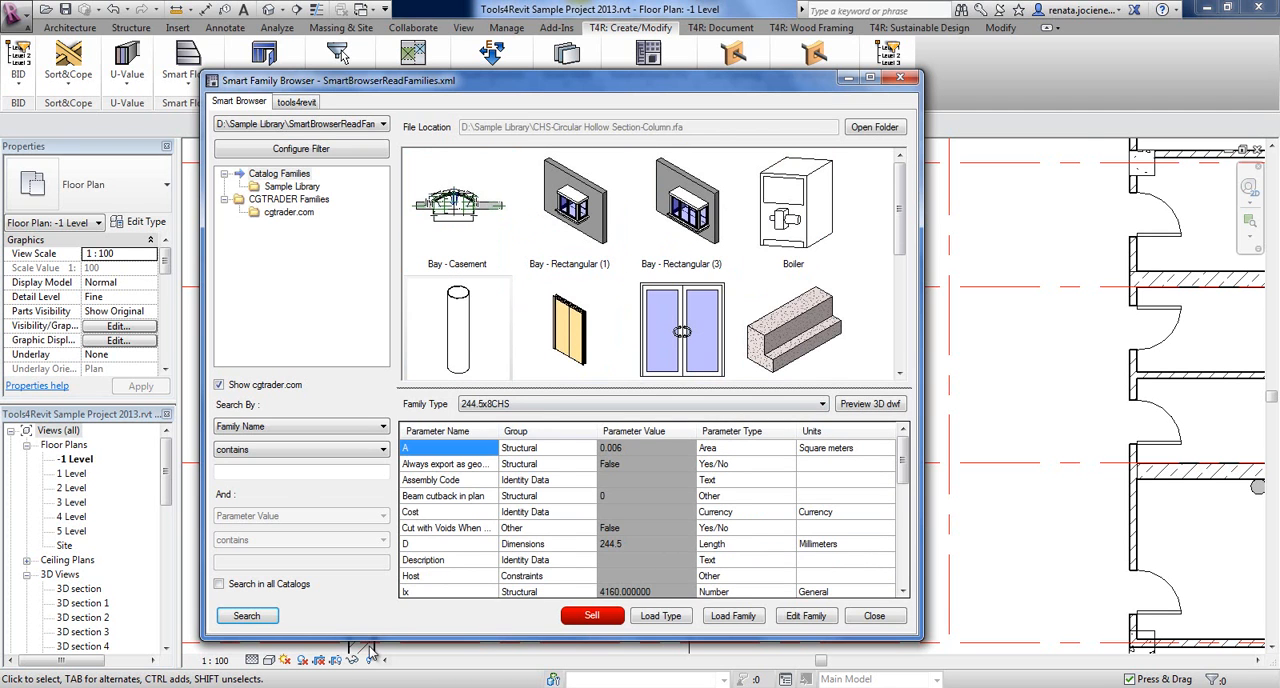
# View the column family's folder on disk, then close the family browser.
pyautogui.click(876, 128)
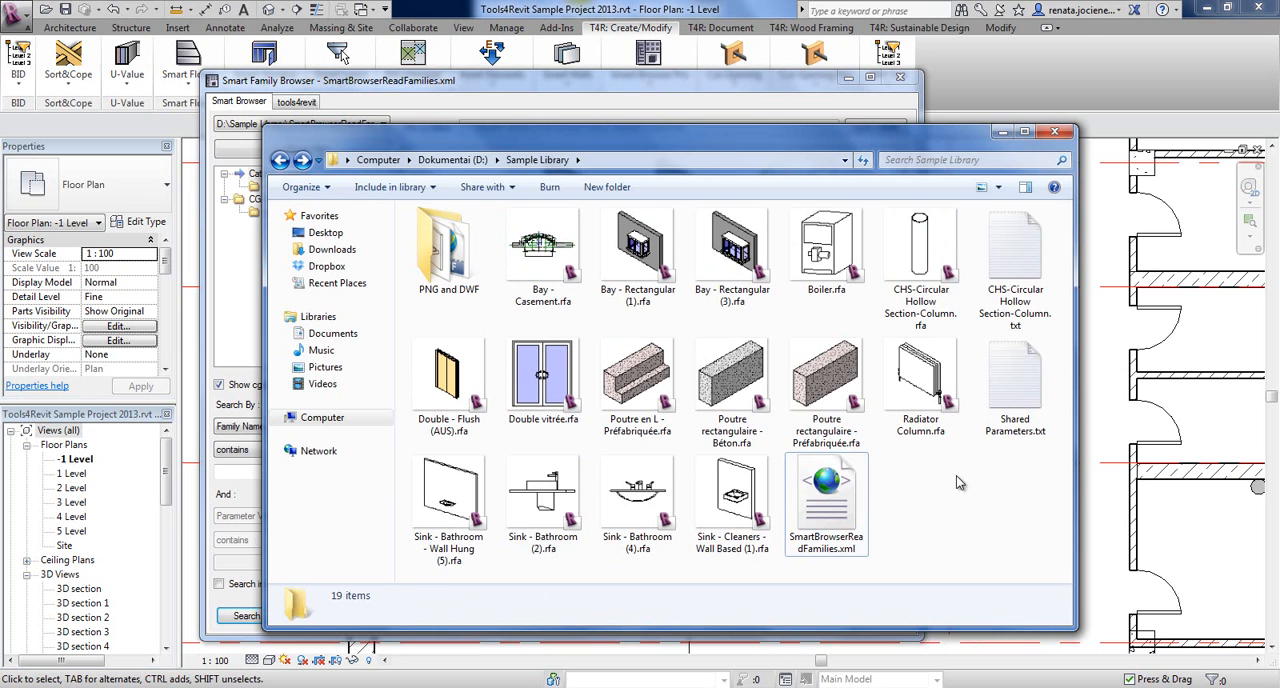
pyautogui.click(1016, 256)
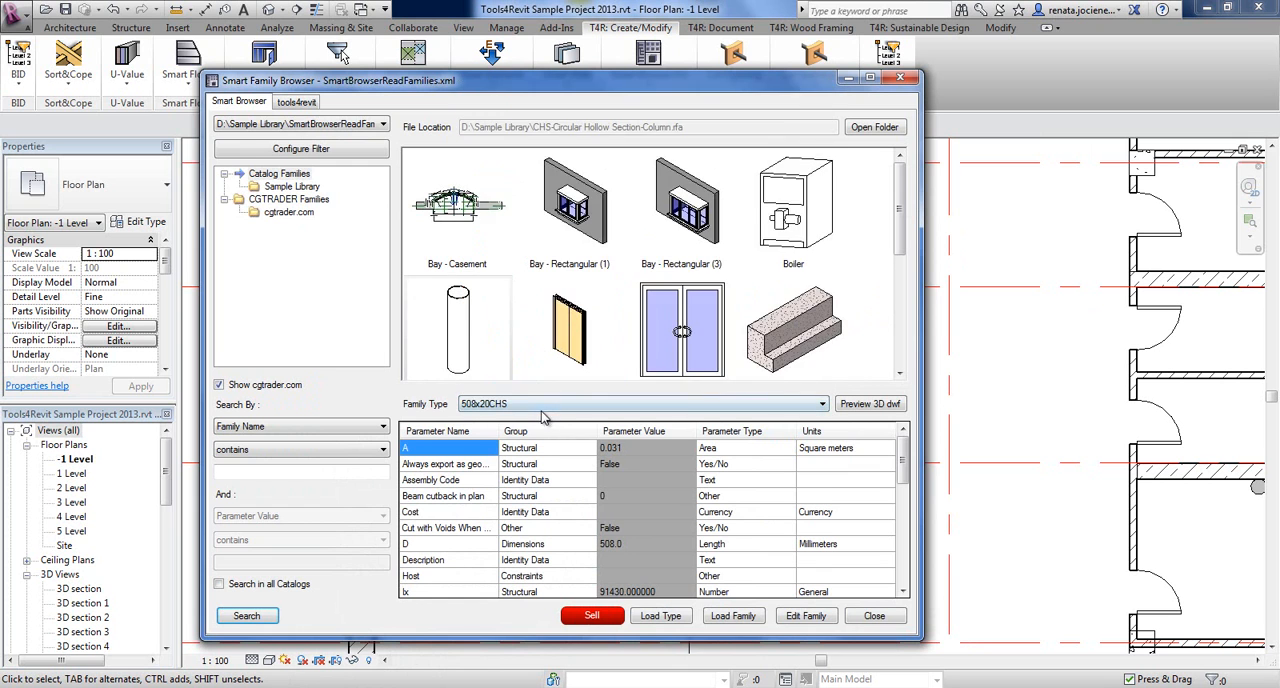
pyautogui.click(792, 330)
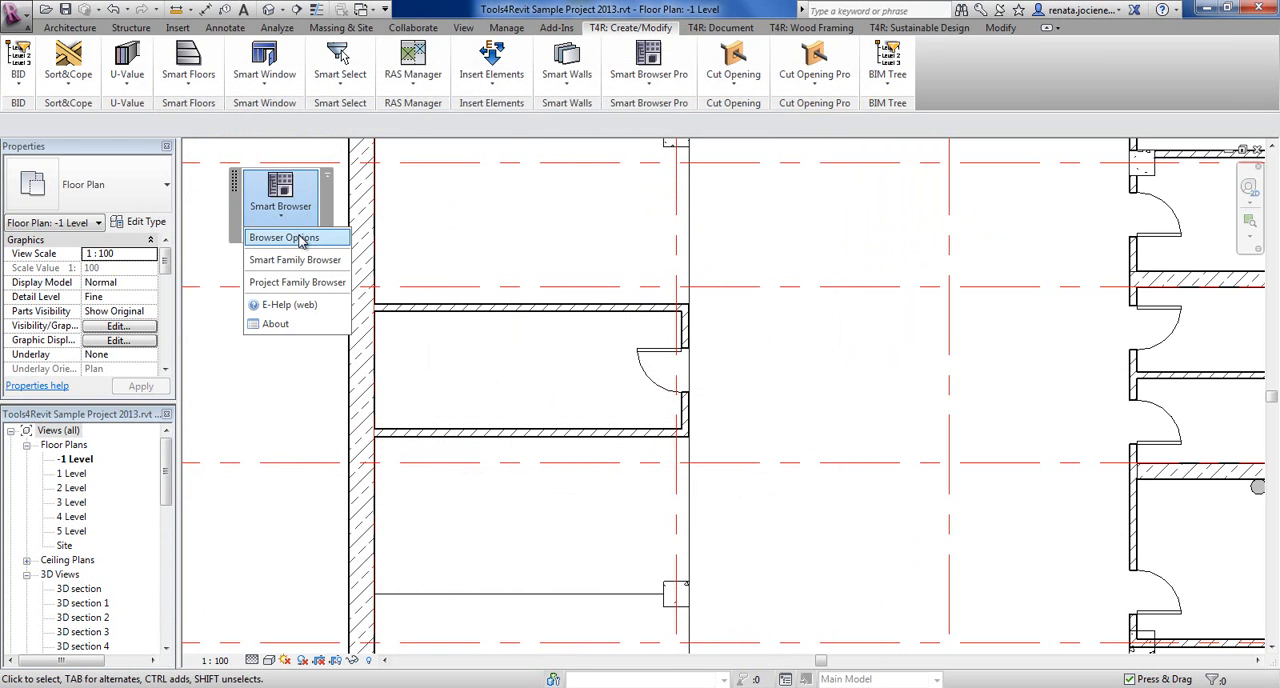
# Point data storage at D:\My Library's Smart Browser Familes.xml and review the new-families folder list.
pyautogui.click(296, 236)
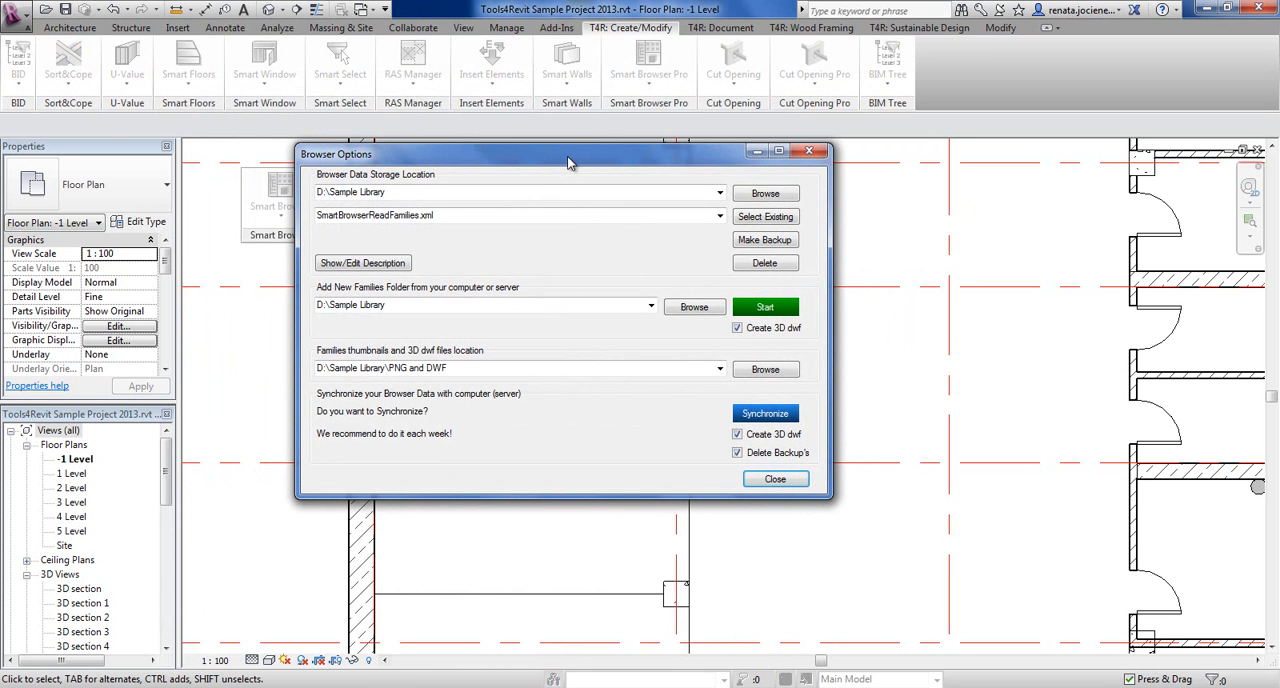
pyautogui.moveTo(540, 438)
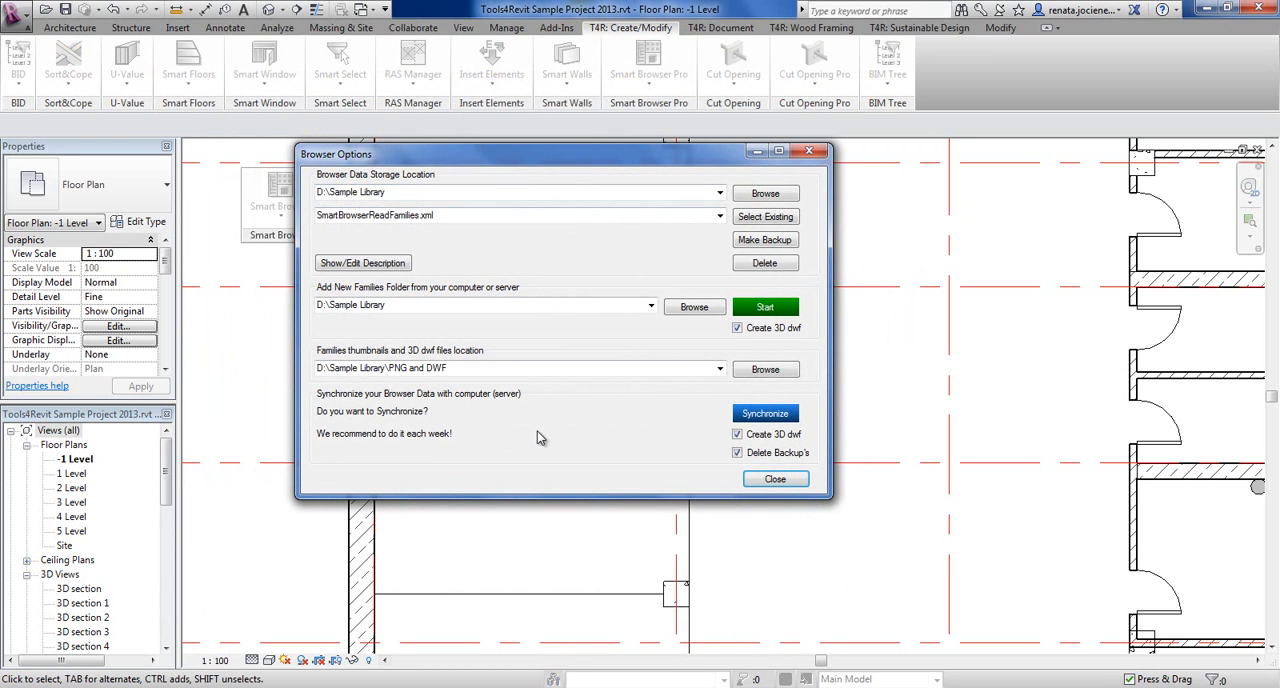
pyautogui.moveTo(708, 246)
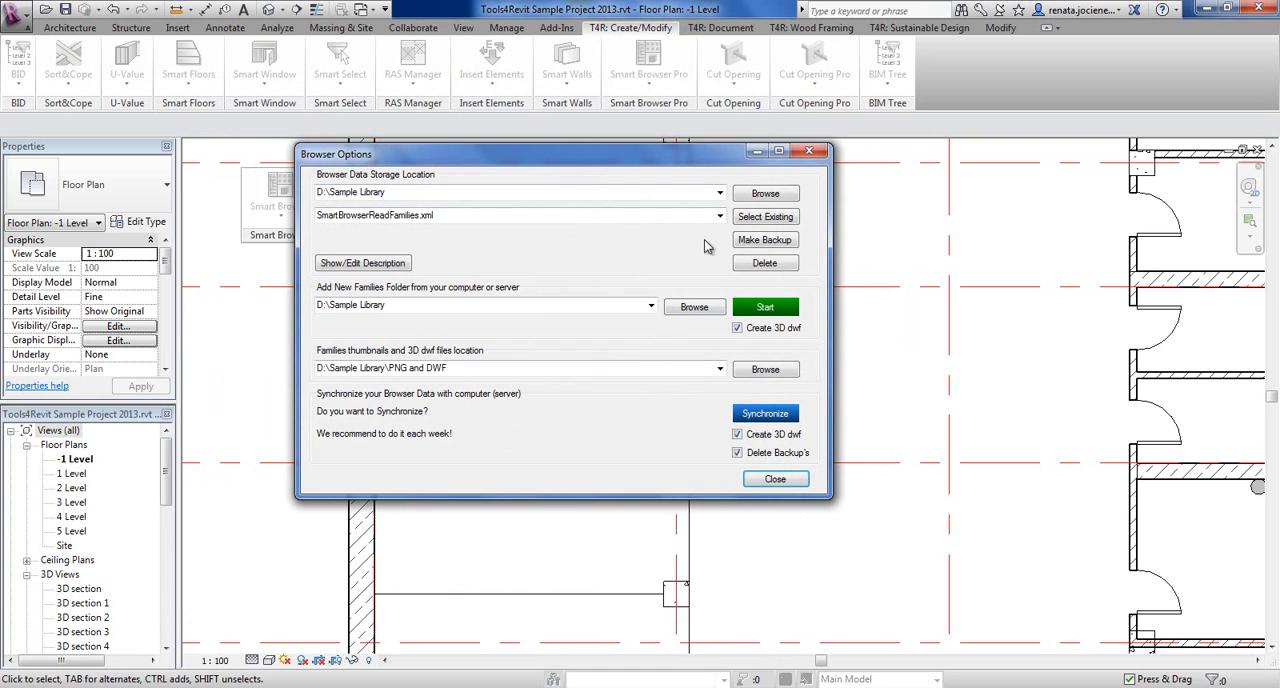
pyautogui.click(720, 192)
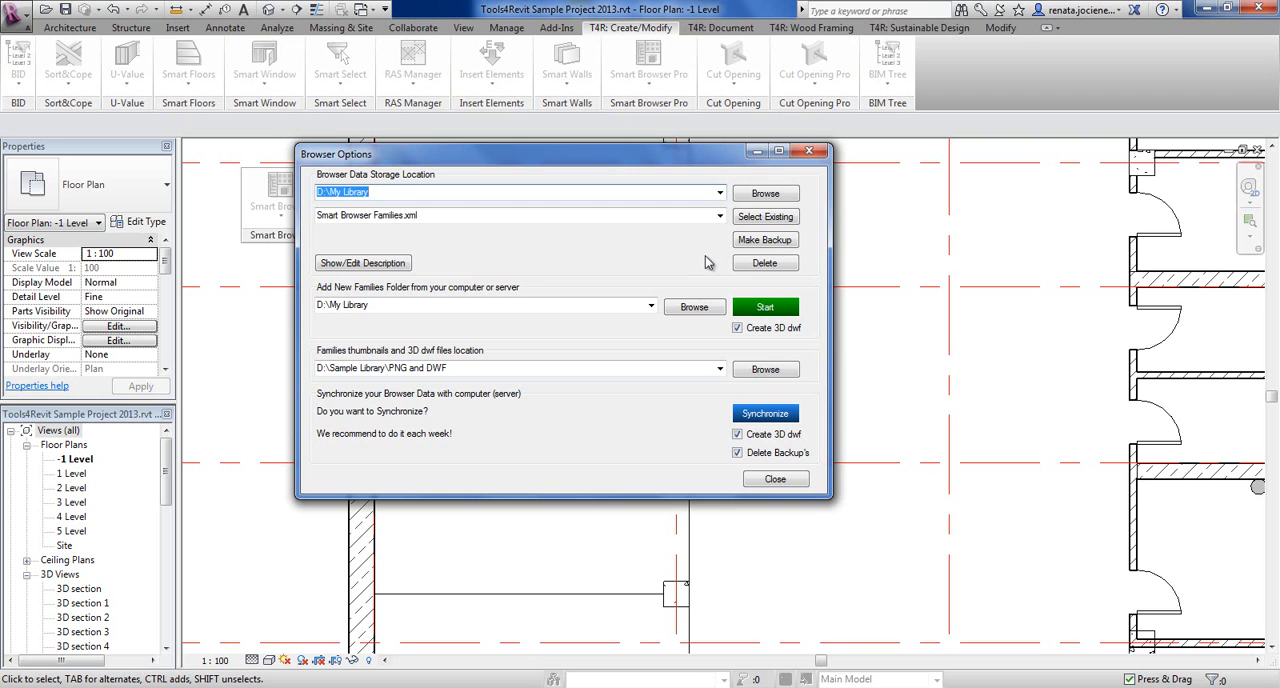
pyautogui.click(716, 192)
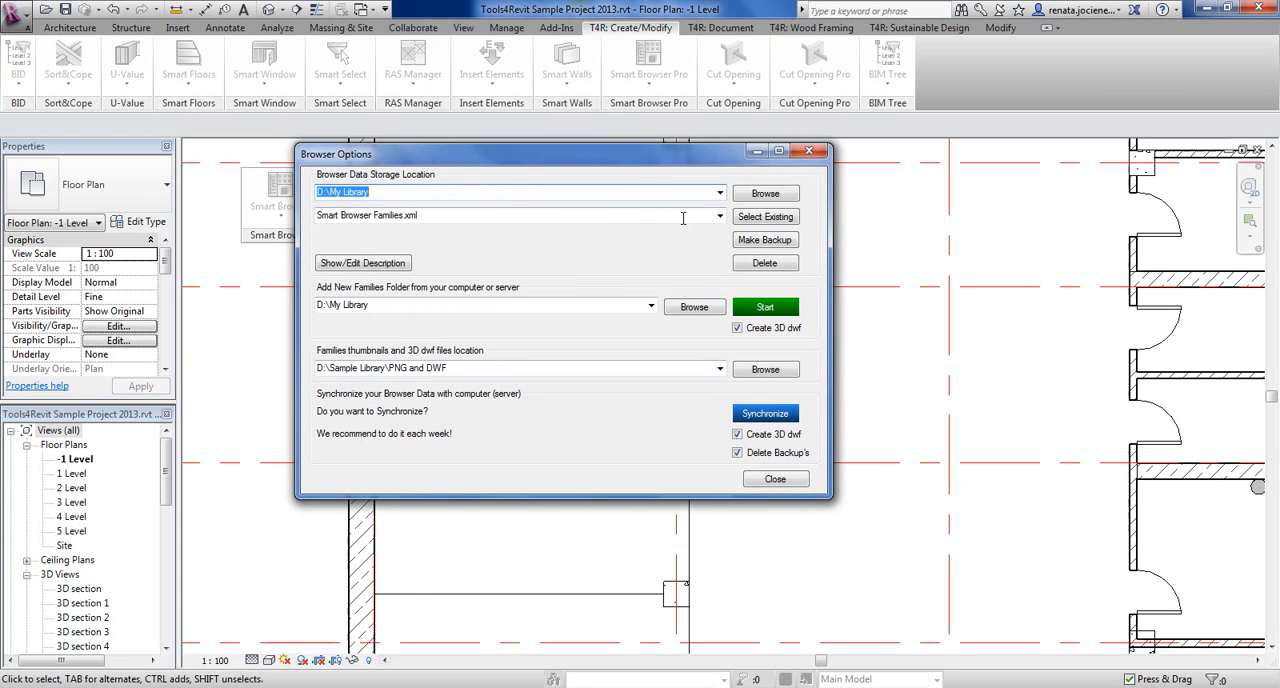
pyautogui.click(650, 304)
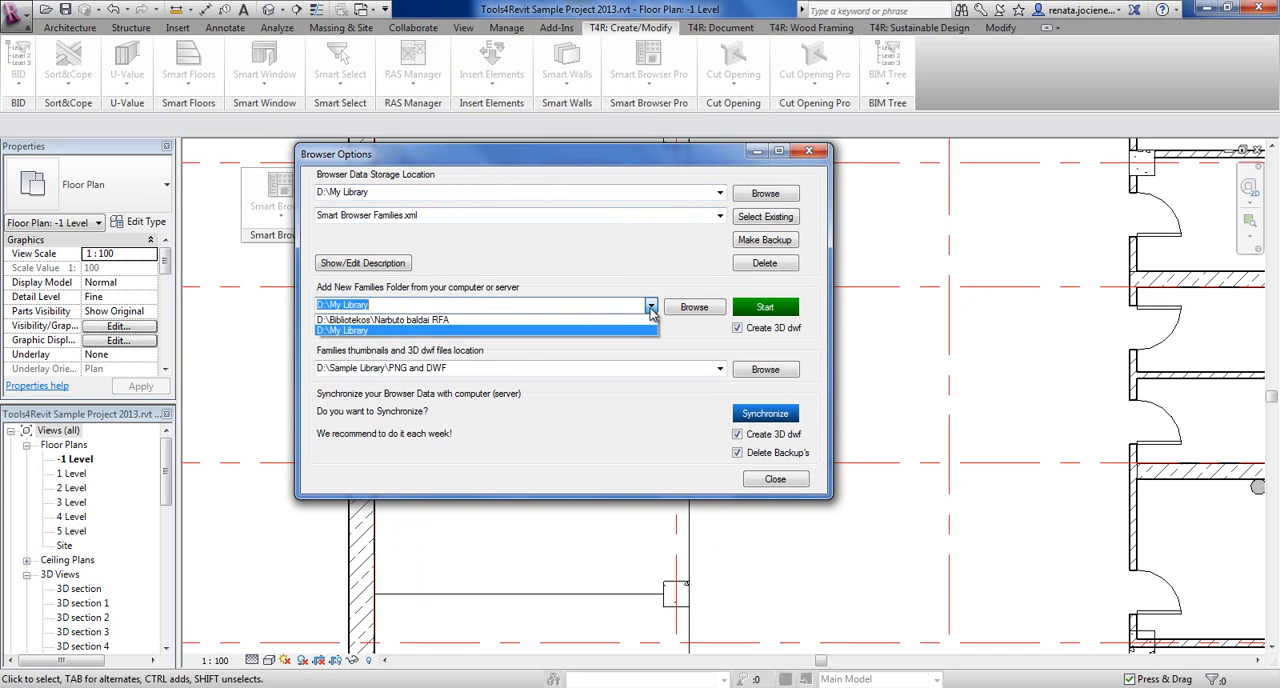